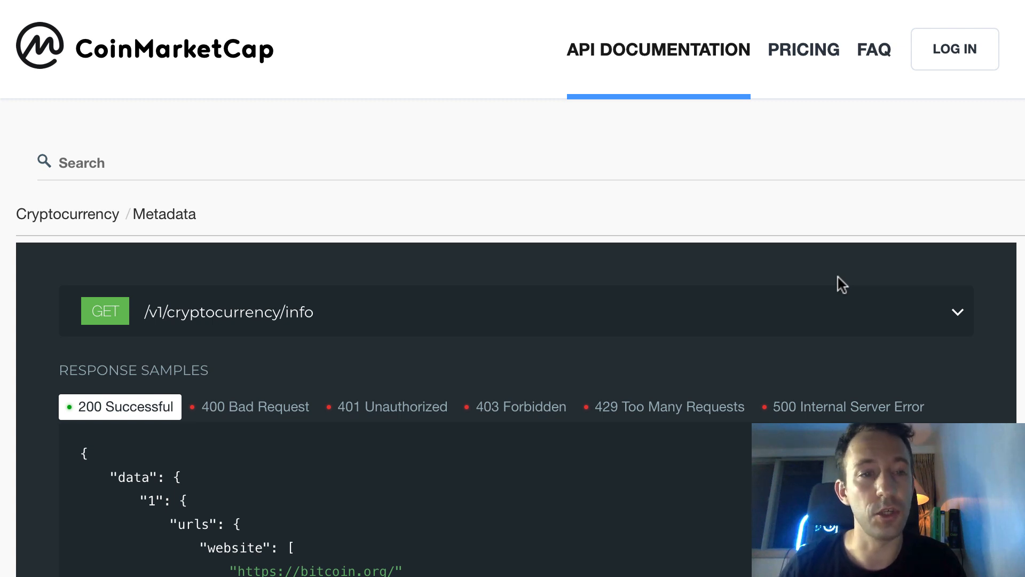
pyautogui.moveTo(387, 316)
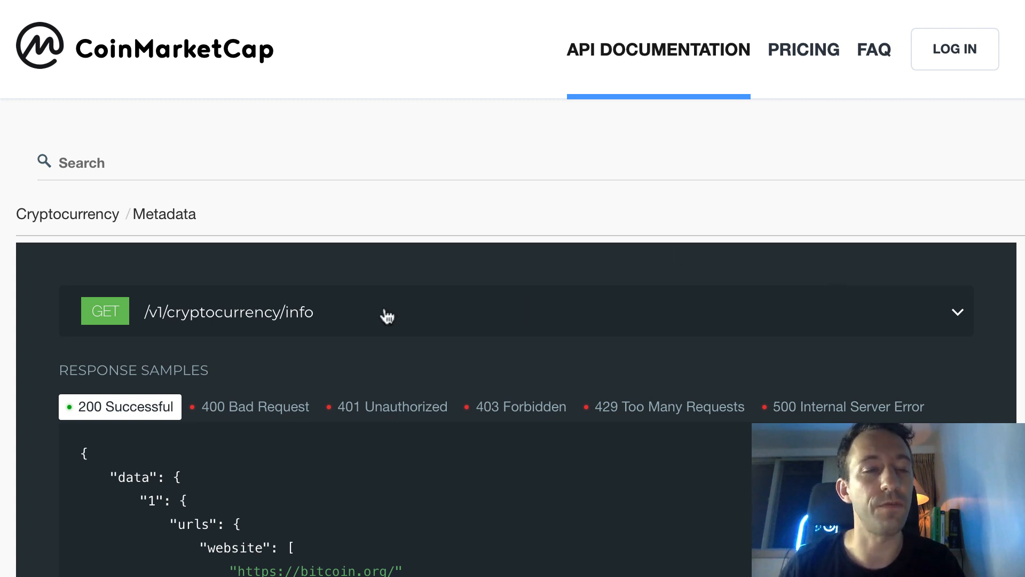
pyautogui.moveTo(464, 319)
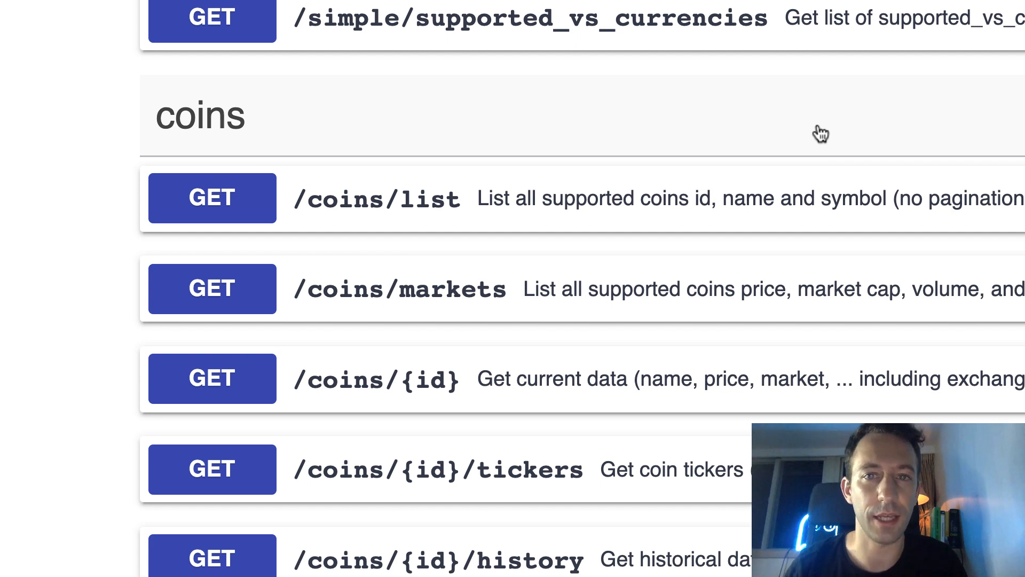
pyautogui.moveTo(719, 98)
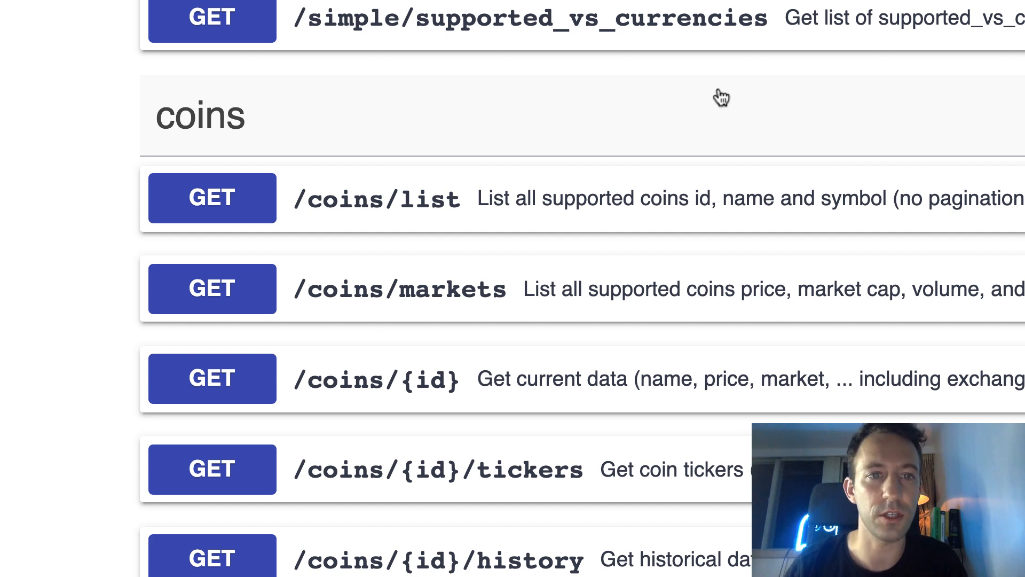
# - Open get-tickers.py in Vim and highlight the market-cap ordering part of the CoinGecko URL
pyautogui.scroll(-3)
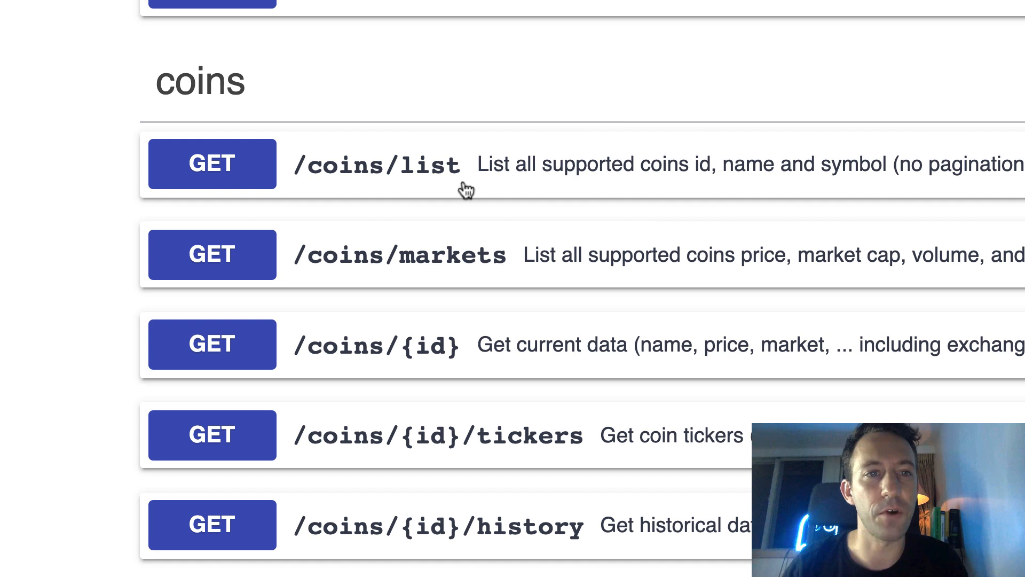
pyautogui.moveTo(381, 186)
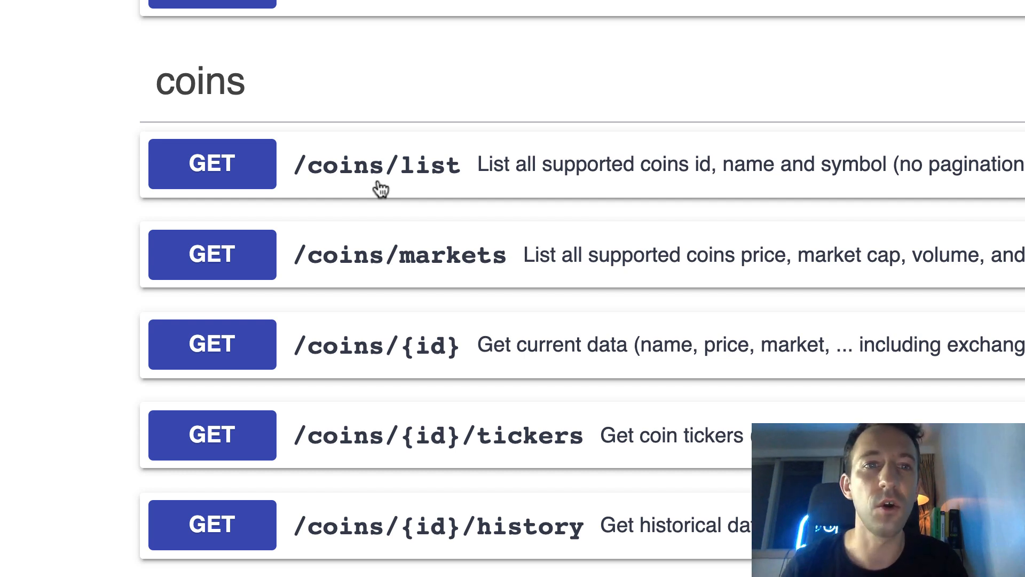
pyautogui.moveTo(432, 146)
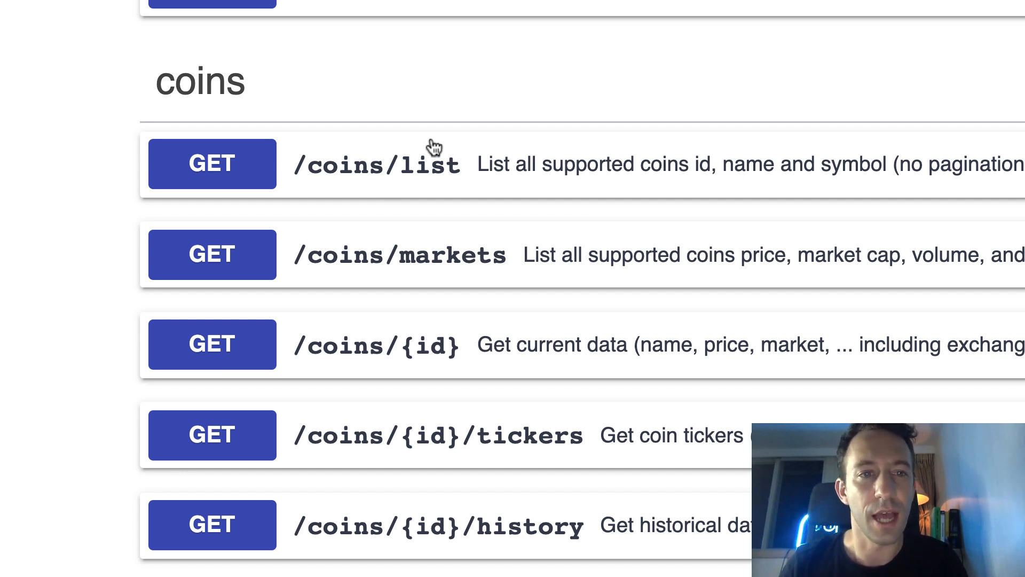
pyautogui.moveTo(370, 265)
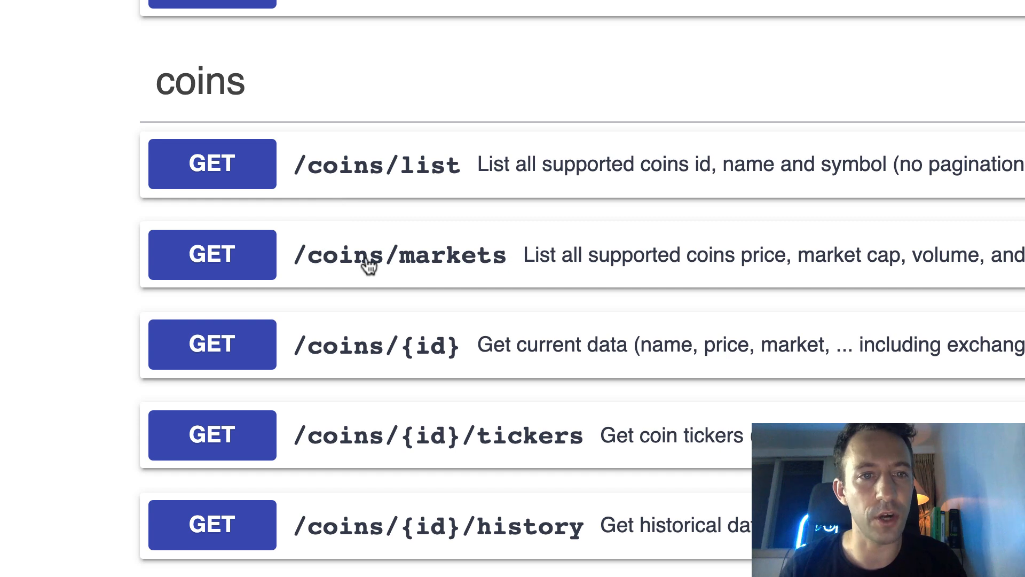
pyautogui.moveTo(458, 265)
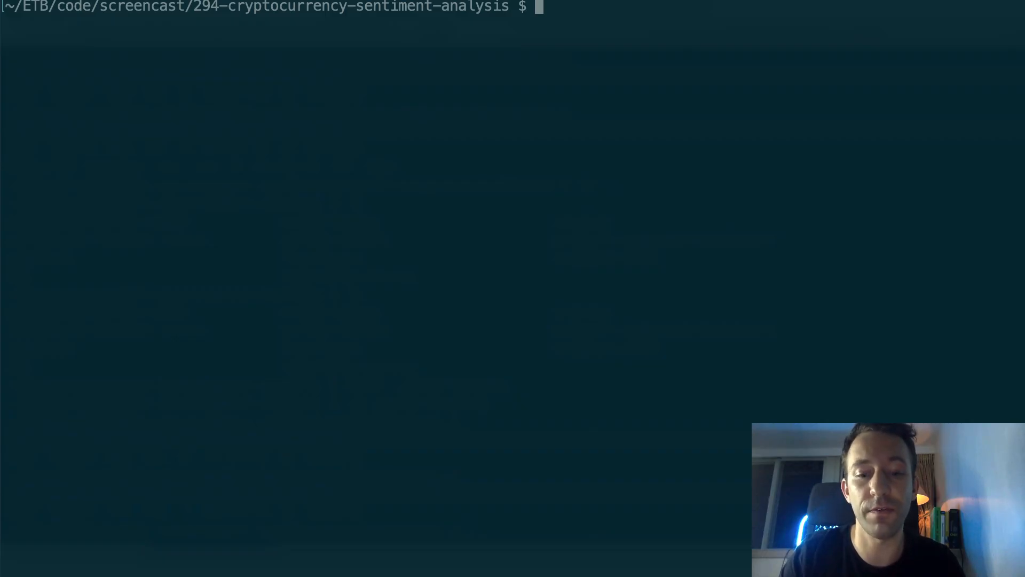
pyautogui.write('vim get')
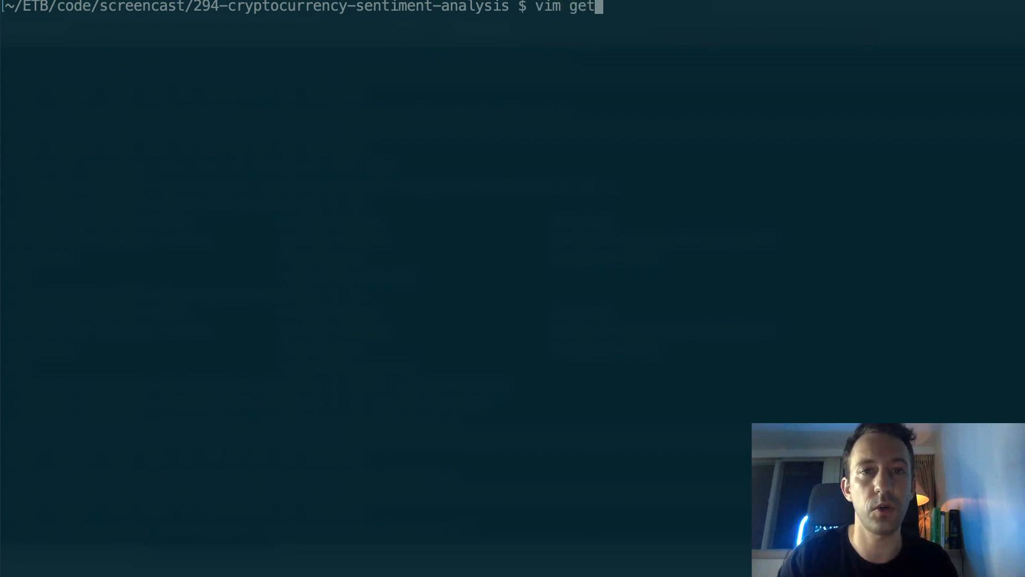
pyautogui.press('Return')
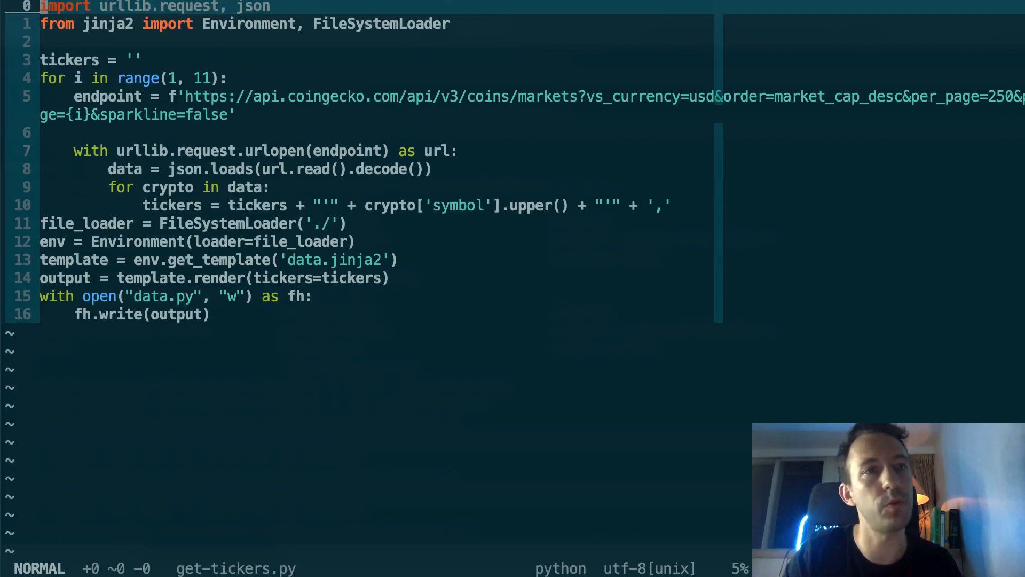
pyautogui.press('j')
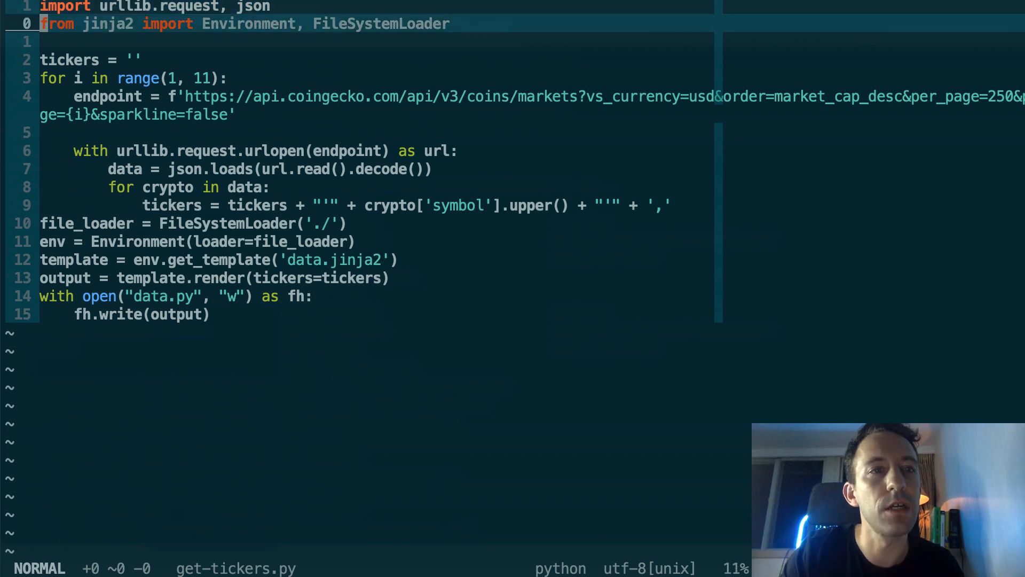
pyautogui.press('V')
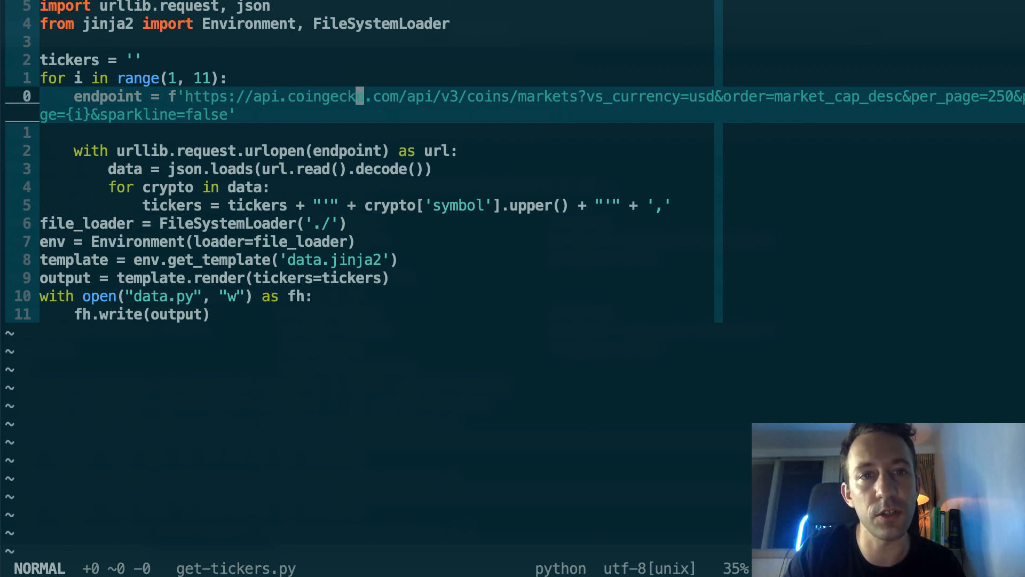
pyautogui.press('w')
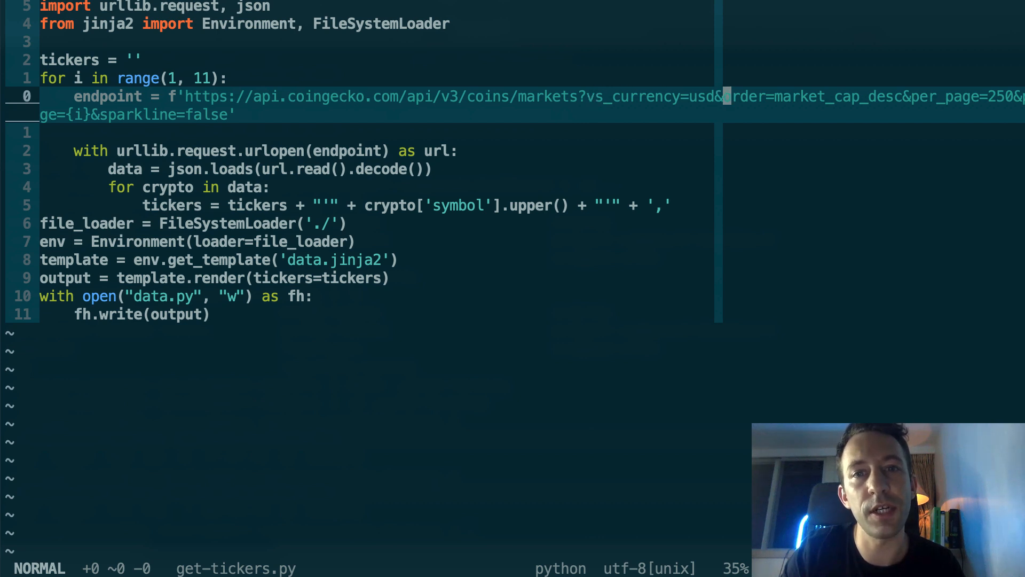
pyautogui.press('v')
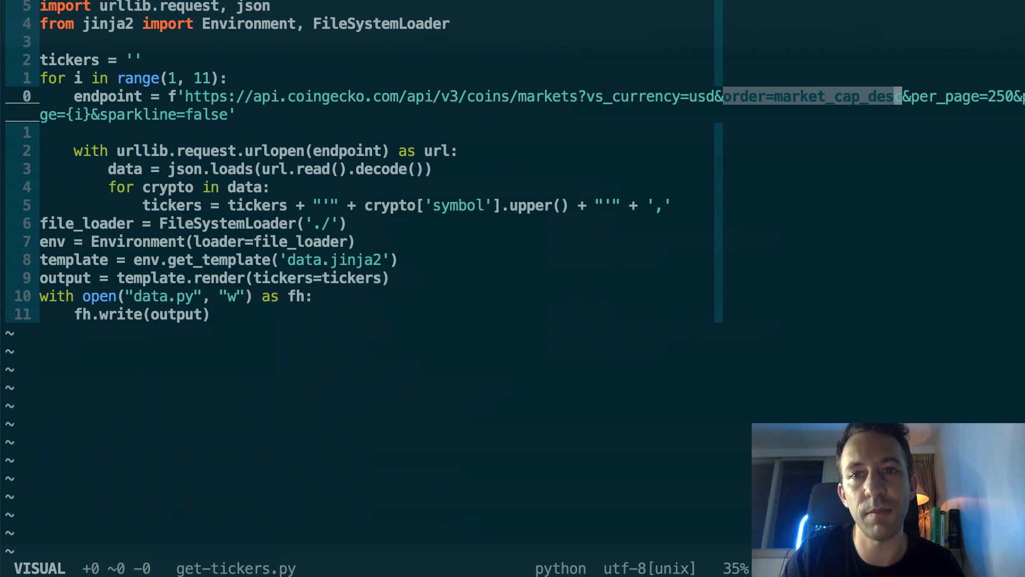
pyautogui.press('Escape')
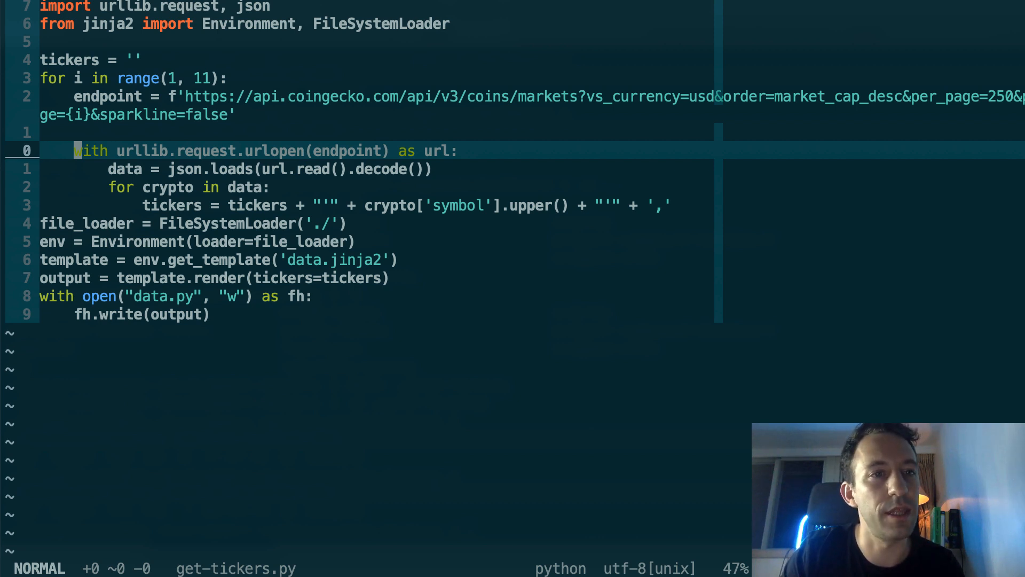
# - Insert a sample 'BTC', 'ETH' line under the tickers concatenation, undo it, then highlight the data.py output name
pyautogui.press('j')
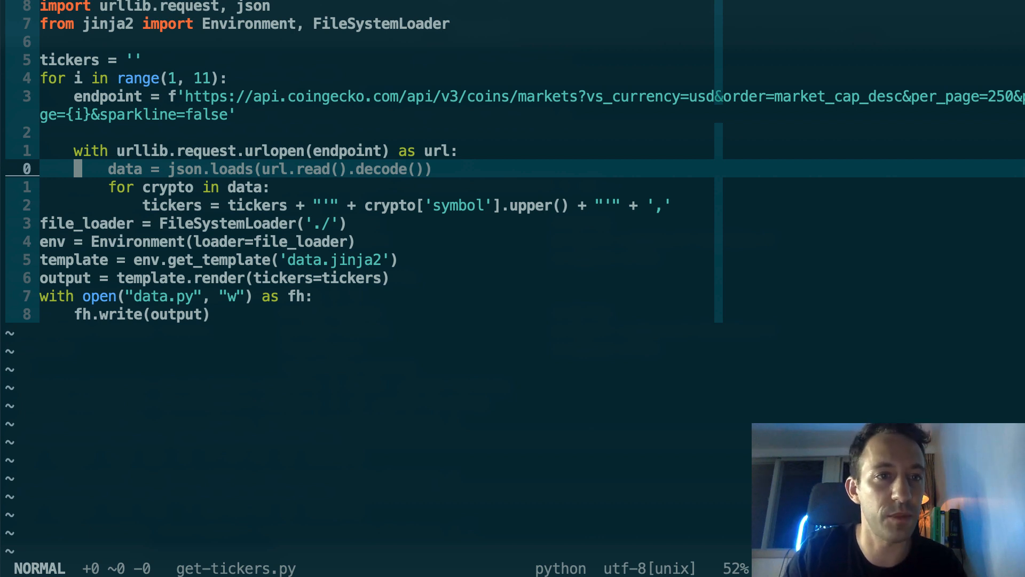
pyautogui.press('j')
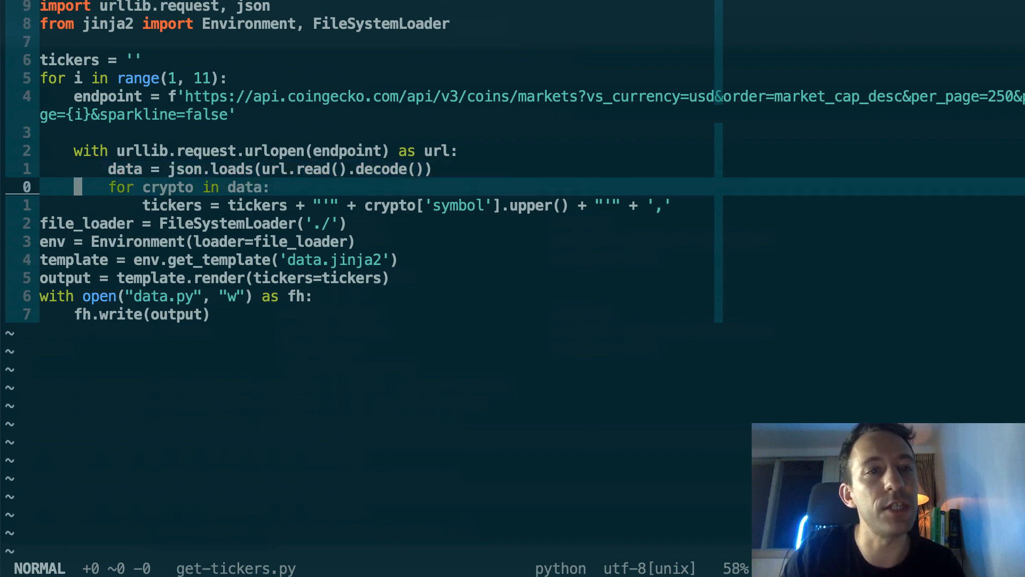
pyautogui.moveTo(111, 186)
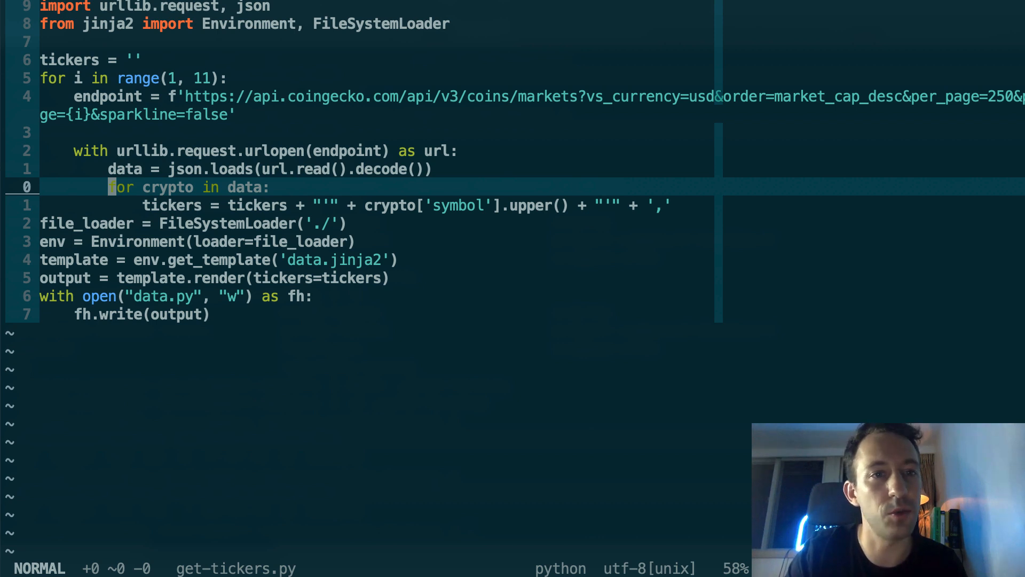
pyautogui.press('j')
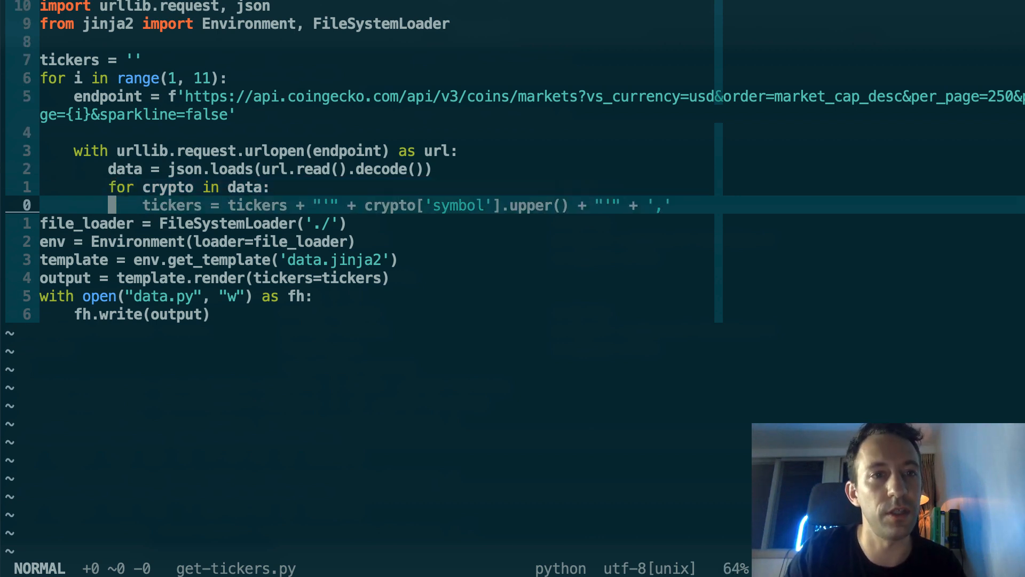
pyautogui.press('o')
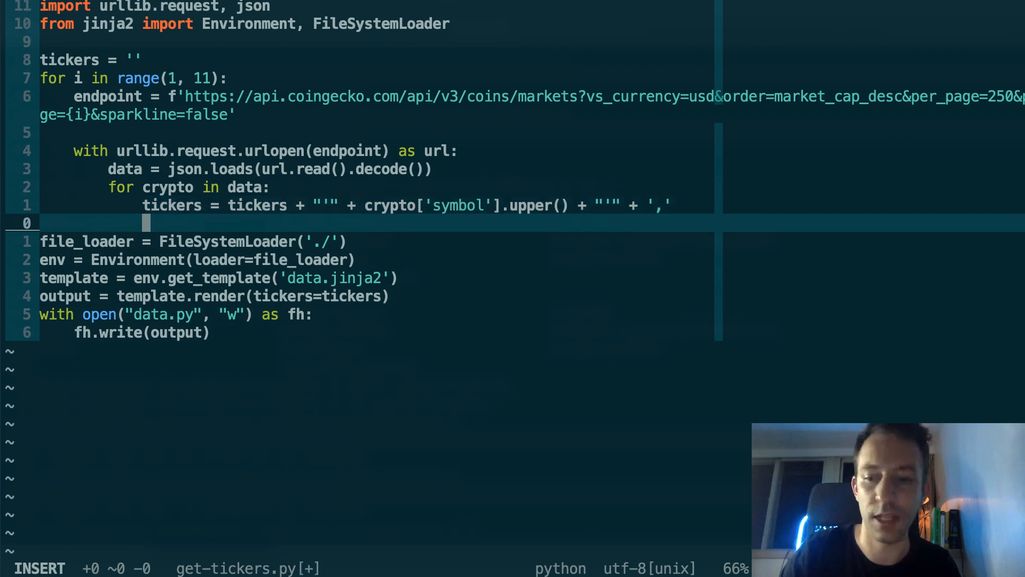
pyautogui.write("'BTC'")
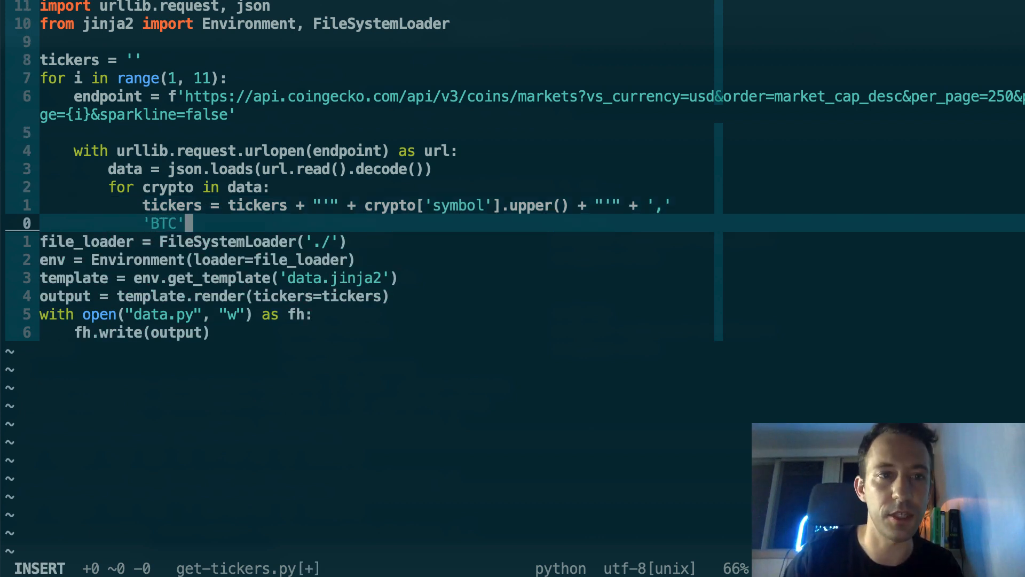
pyautogui.write(", 'ETH")
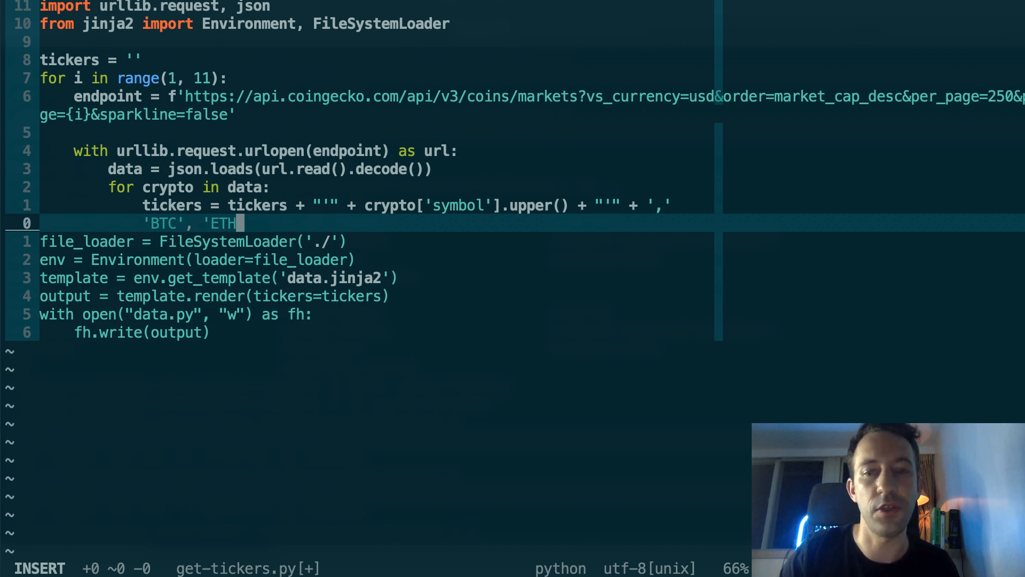
pyautogui.press('Escape')
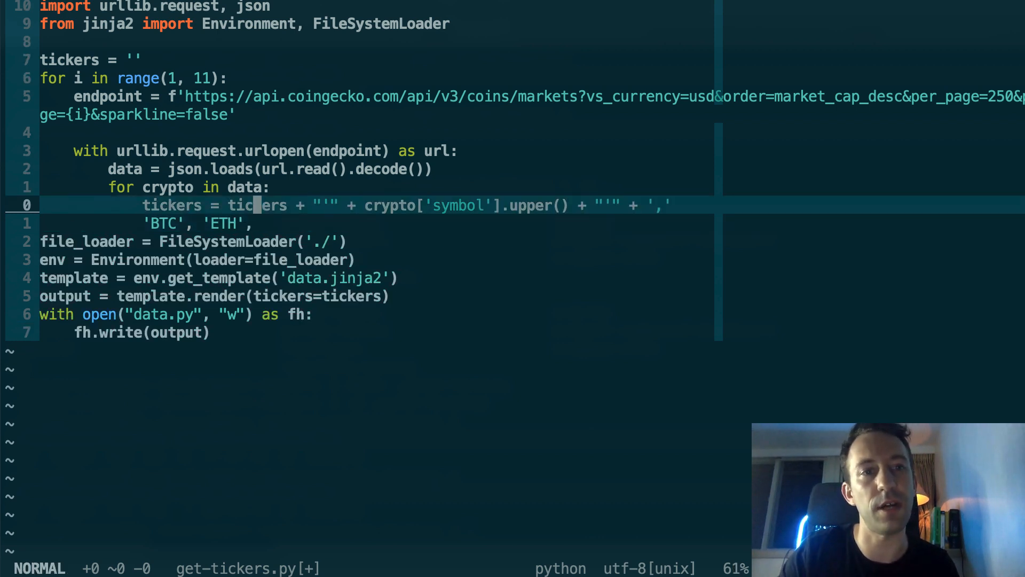
pyautogui.press('j')
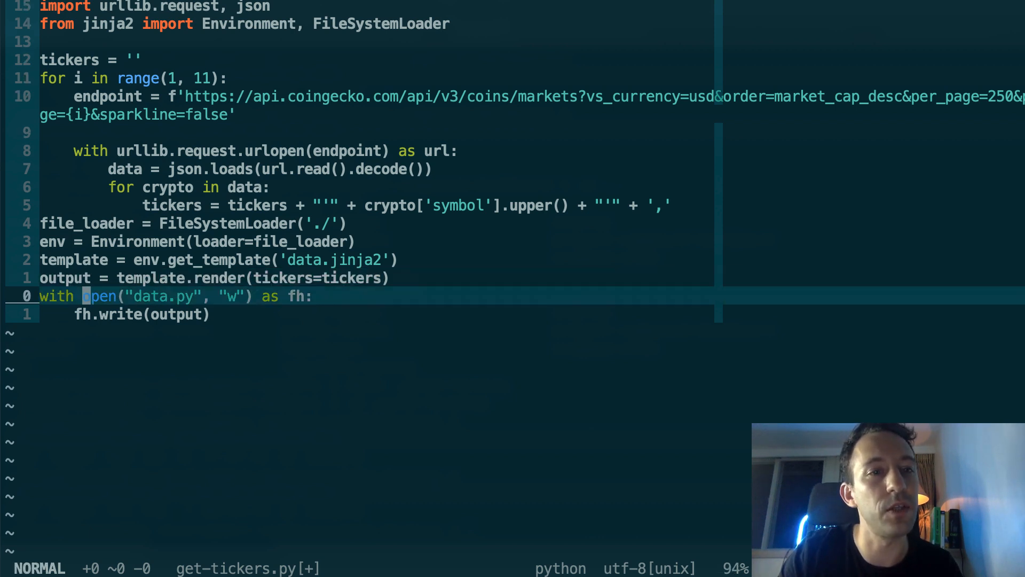
pyautogui.press('v')
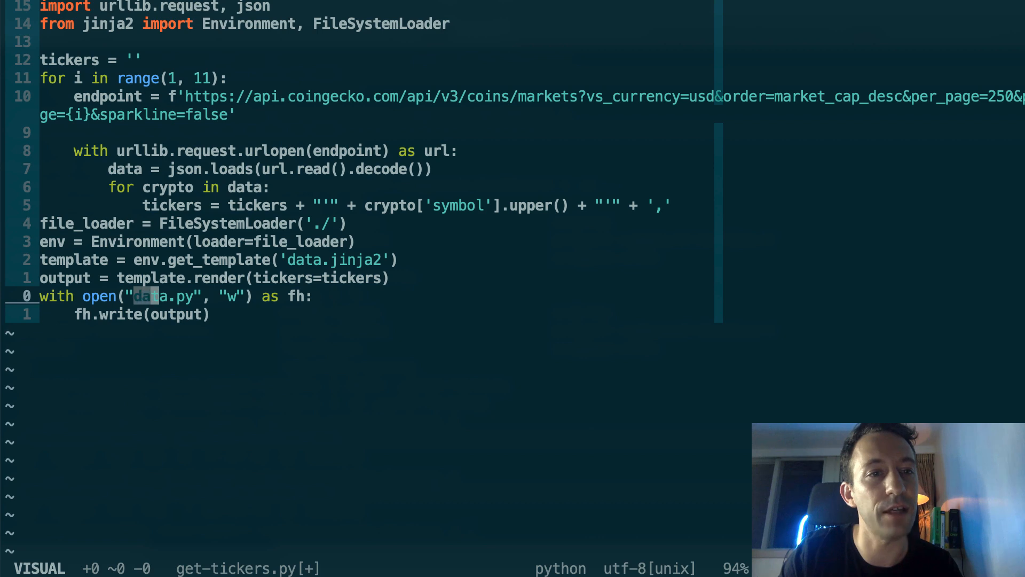
pyautogui.press('Escape')
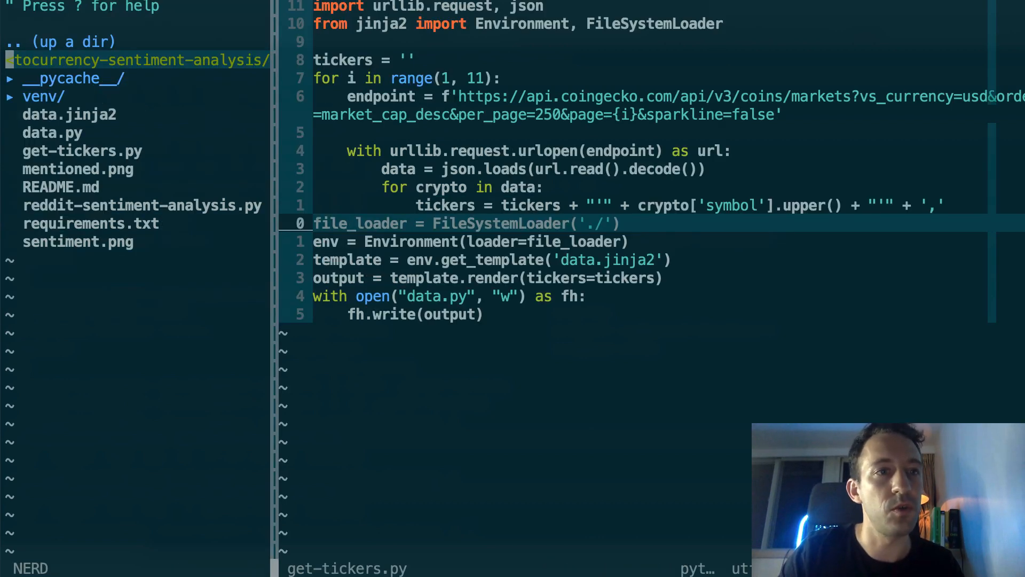
# - Open data.jinja2 from the file tree and step through the new_words scores (lambo, rekt, hodl)
pyautogui.click(69, 114)
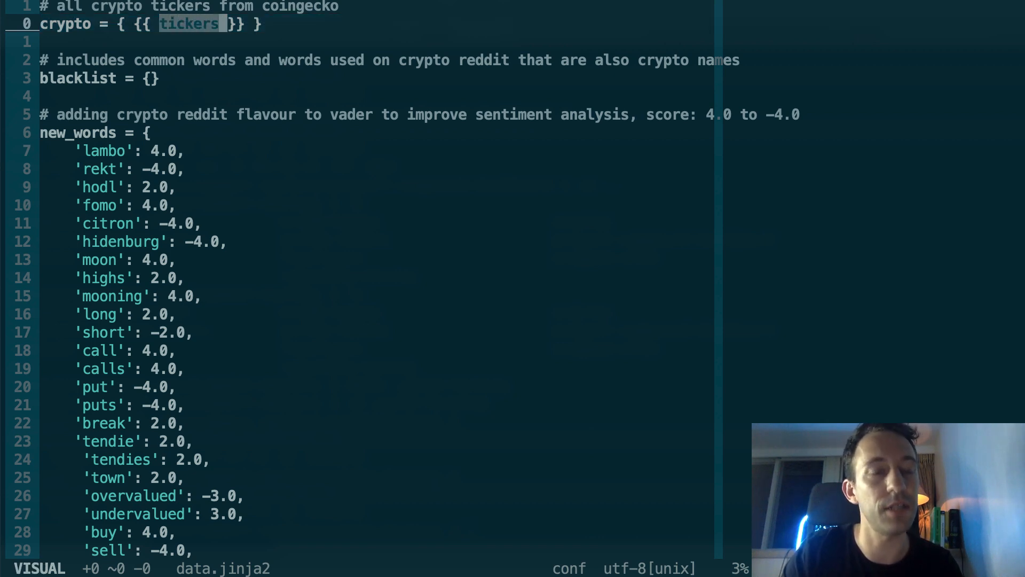
pyautogui.press('Escape')
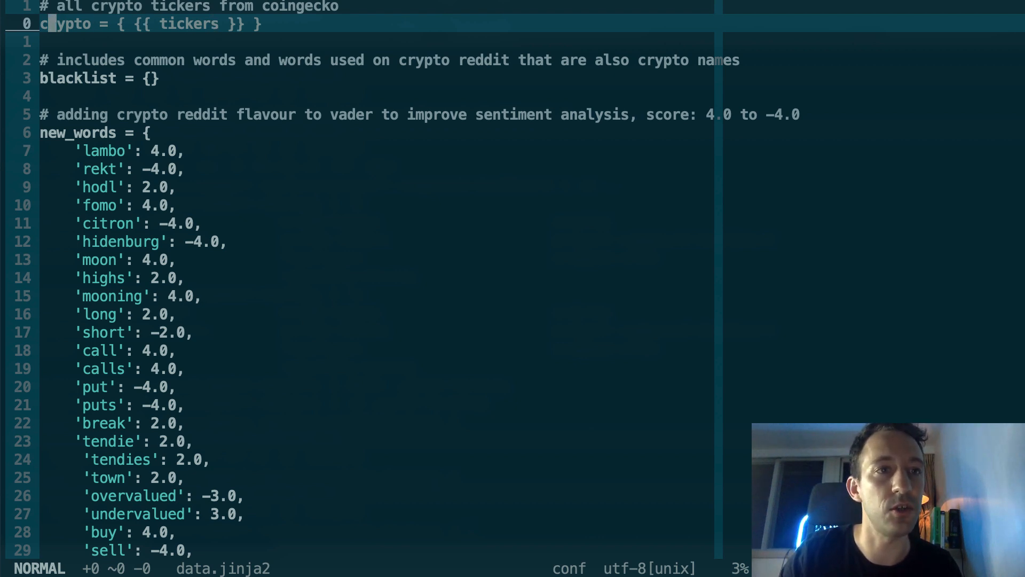
pyautogui.press('j')
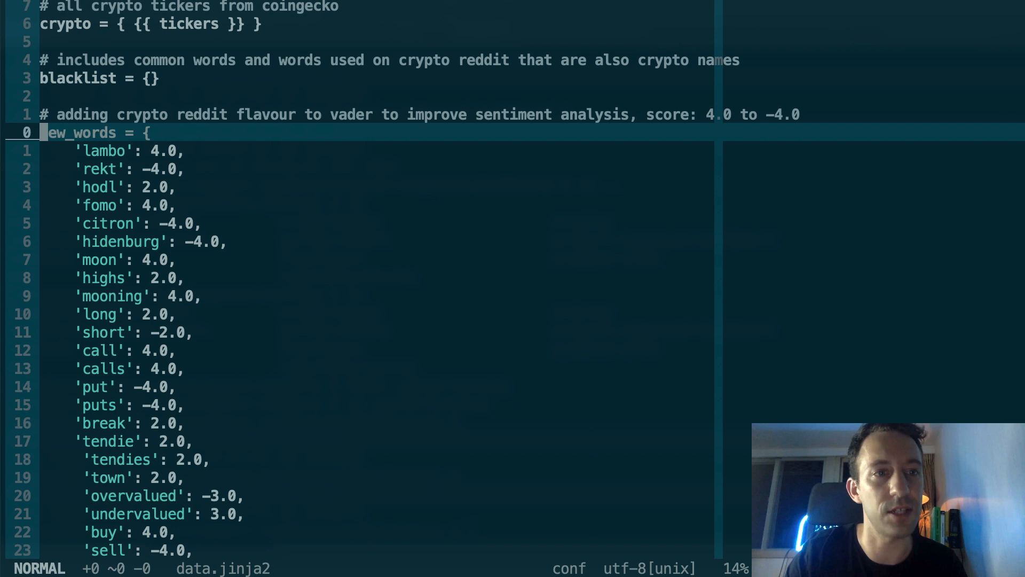
pyautogui.press('j')
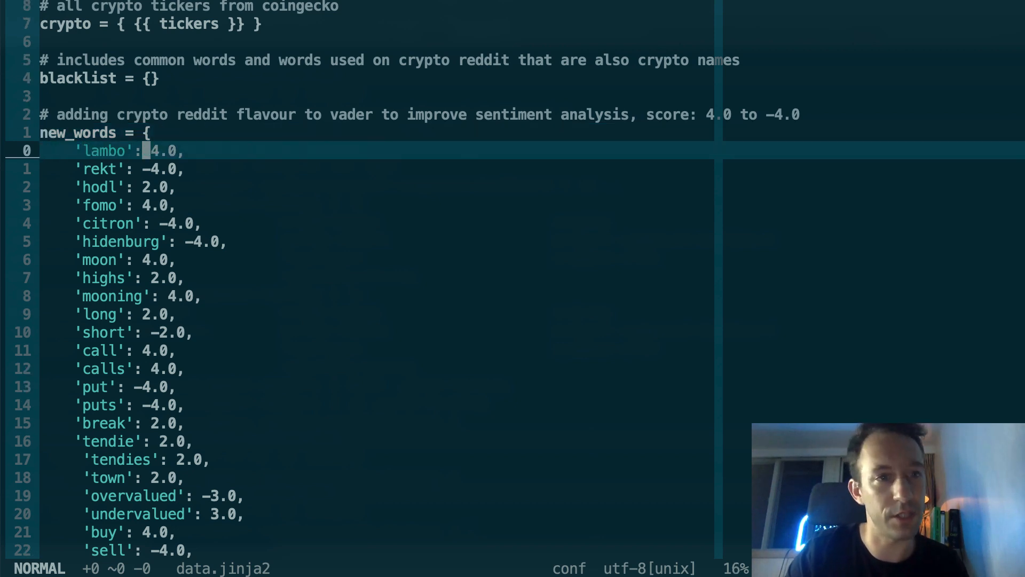
pyautogui.press('j')
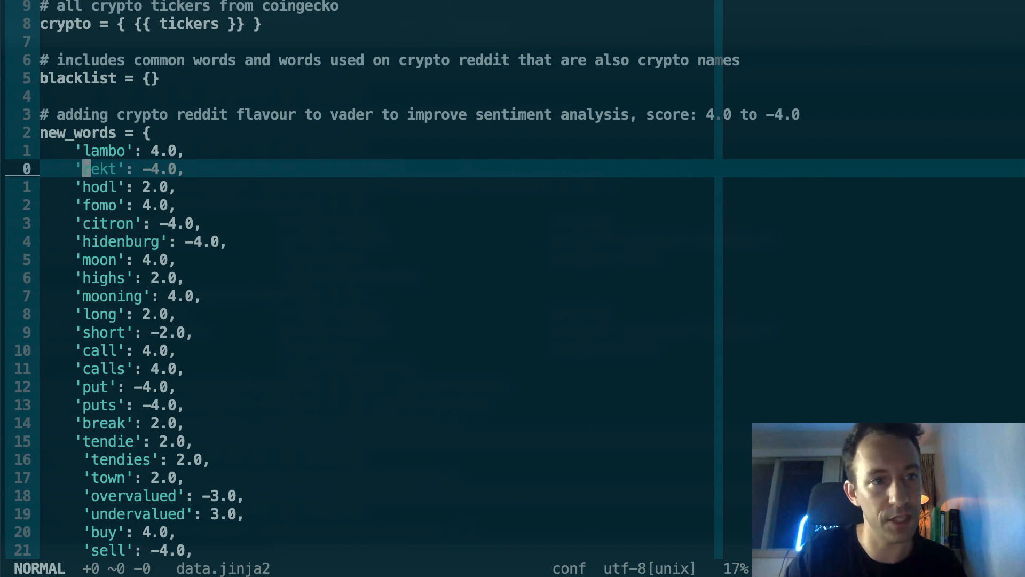
pyautogui.press('j')
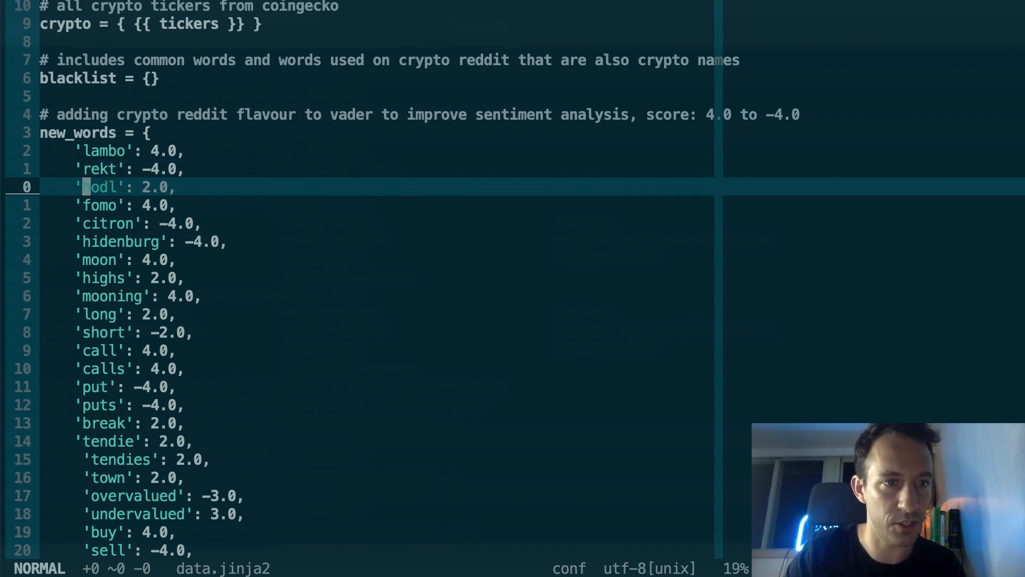
pyautogui.press('j')
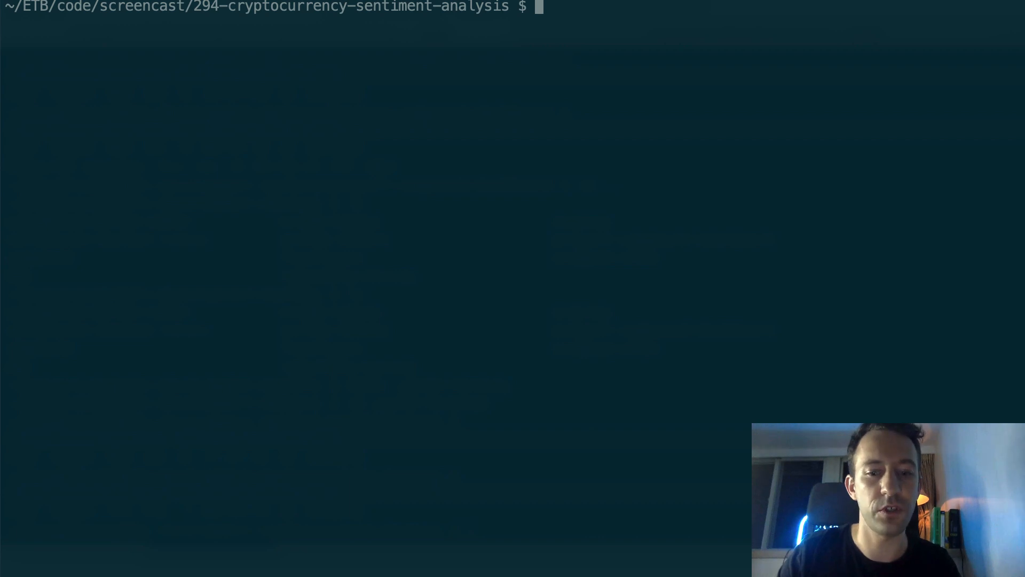
# - Create and activate a python3 venv and install requirements.txt with pip
pyautogui.write('python3')
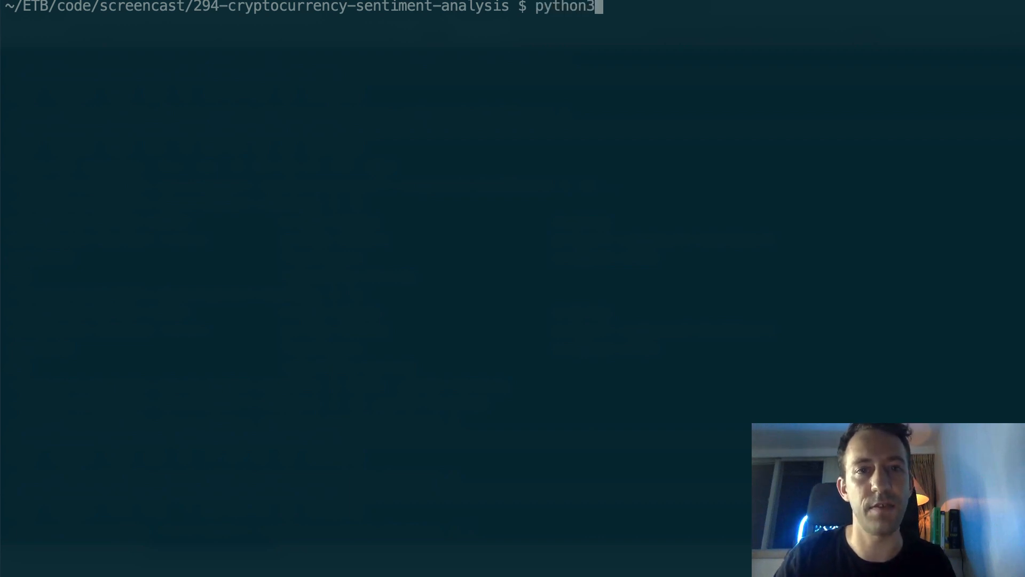
pyautogui.write('-m venv venv')
pyautogui.write('source venv/bin/activate')
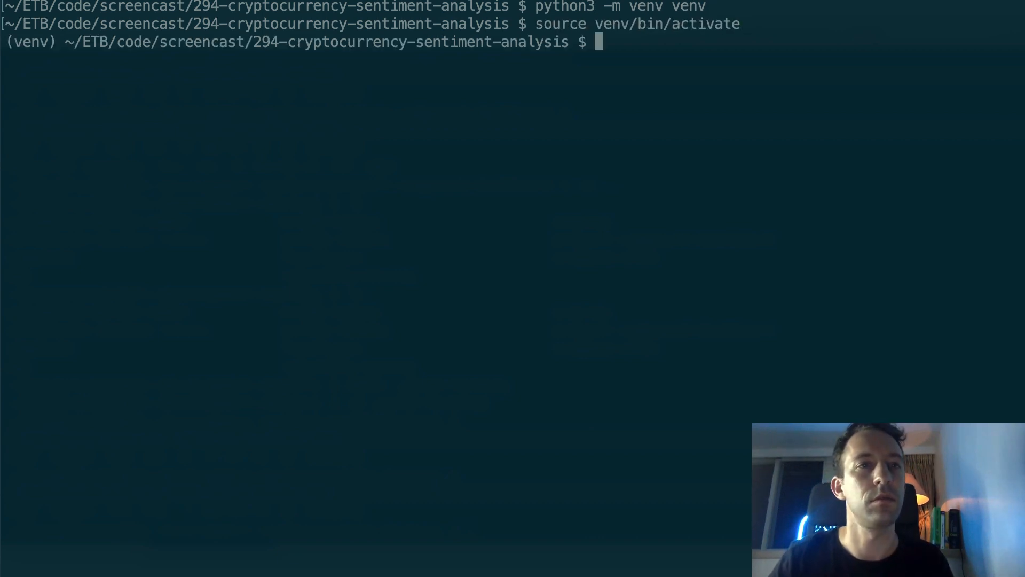
pyautogui.write('pip')
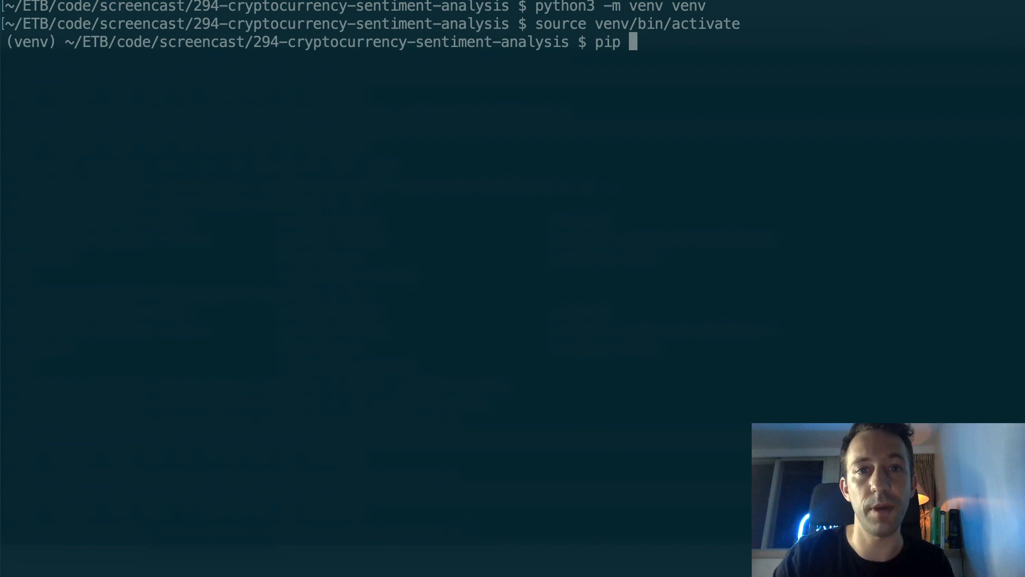
pyautogui.write('install -r')
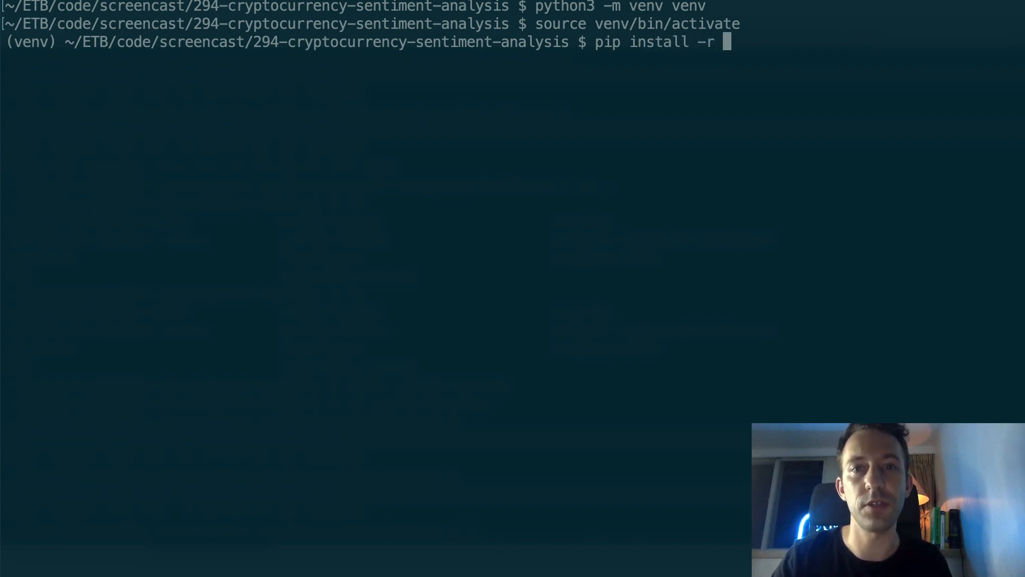
pyautogui.write('requirements.txt')
pyautogui.write('py')
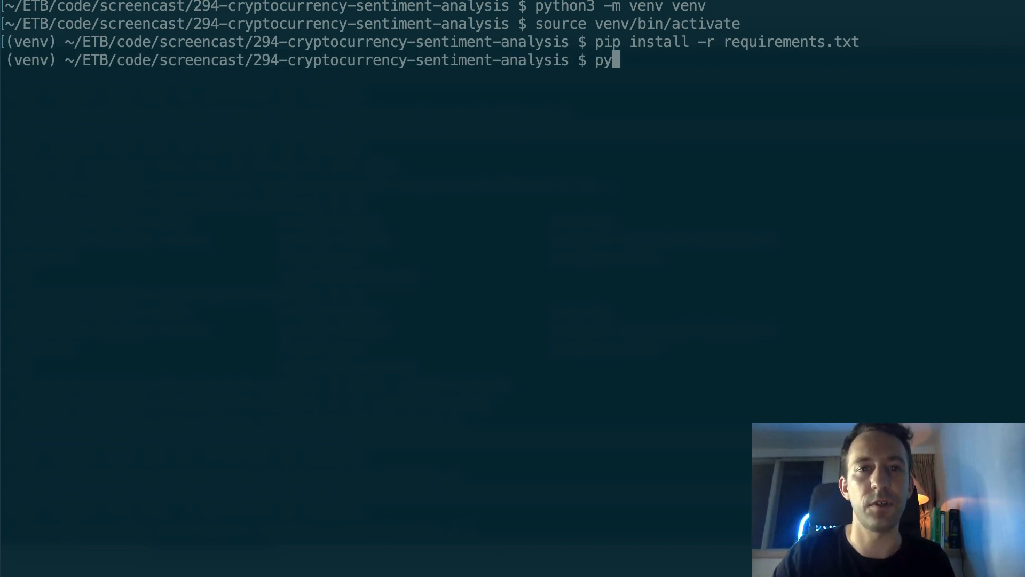
# - Run python get-tickers.py to generate data.py
pyautogui.write('thon')
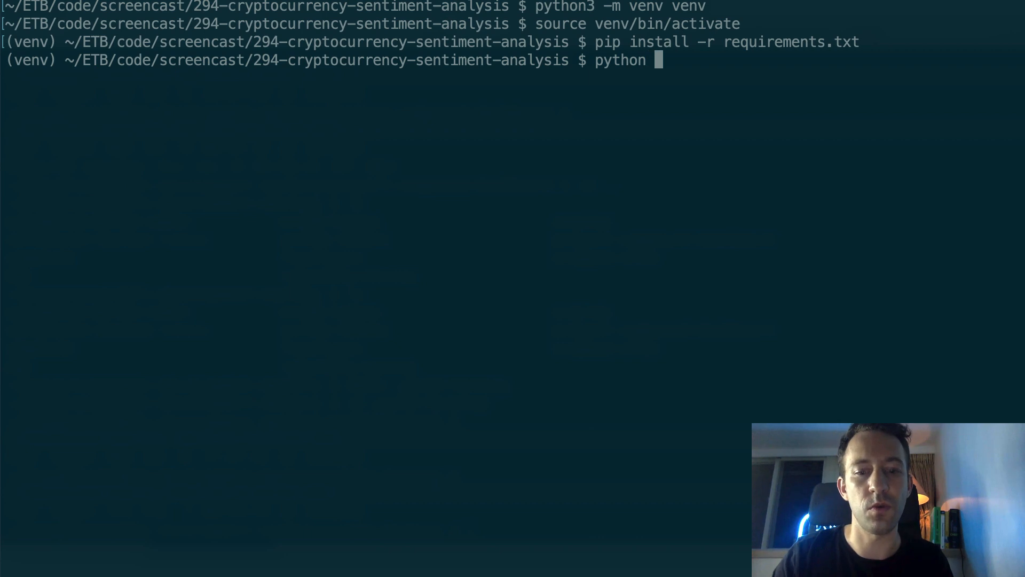
pyautogui.write('get-tickers.py')
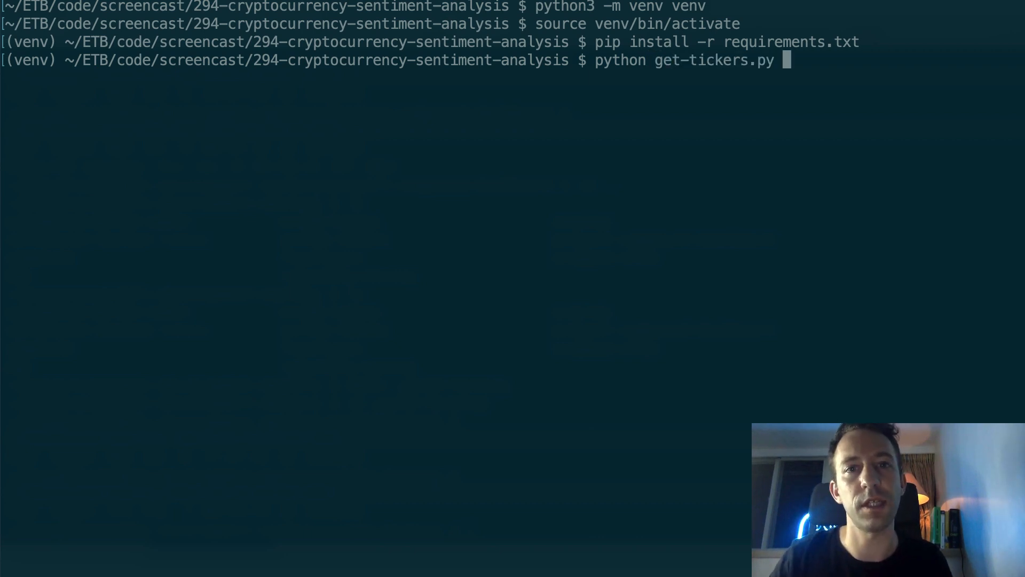
pyautogui.press('Return')
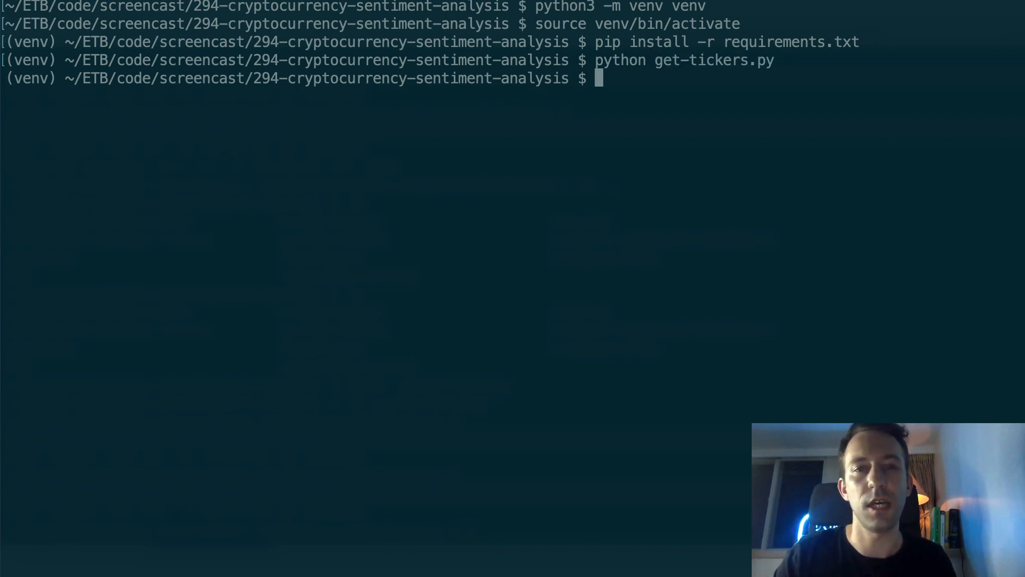
pyautogui.write('vim data.')
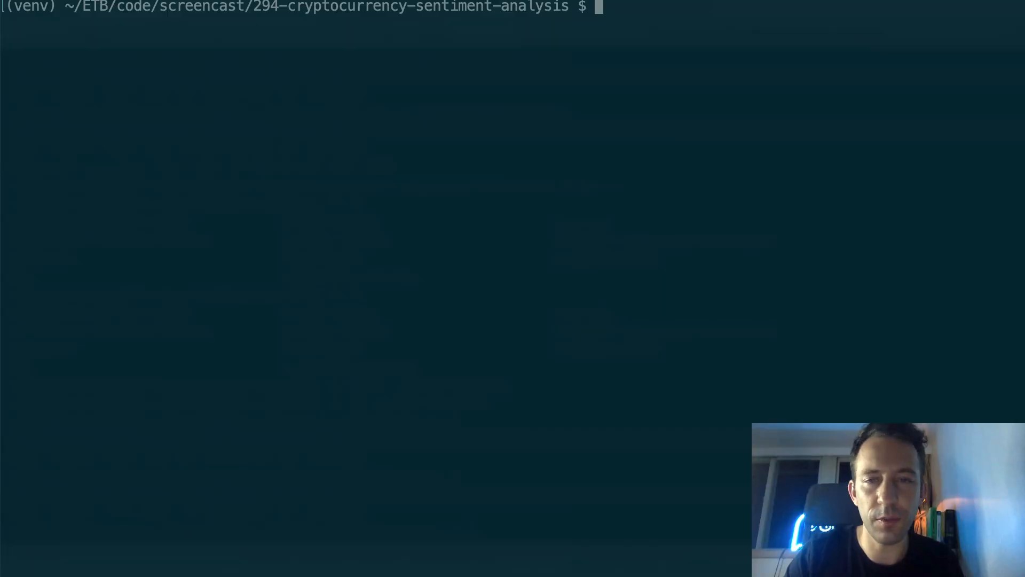
# - Open reddit-sentiment-analysis.py in Vim from the terminal
pyautogui.write('vi')
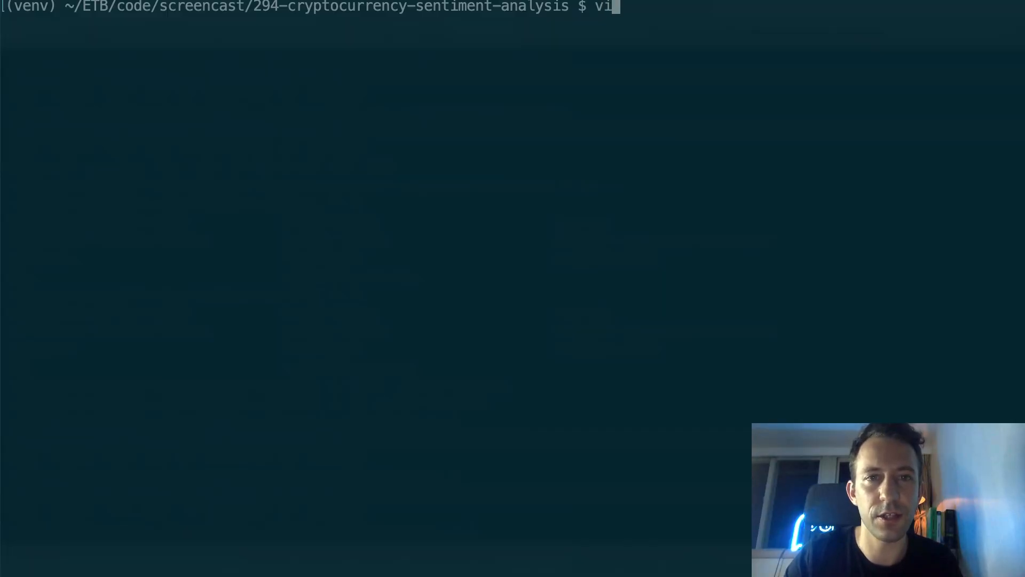
pyautogui.write('m reddit-sentiment-analysis.py')
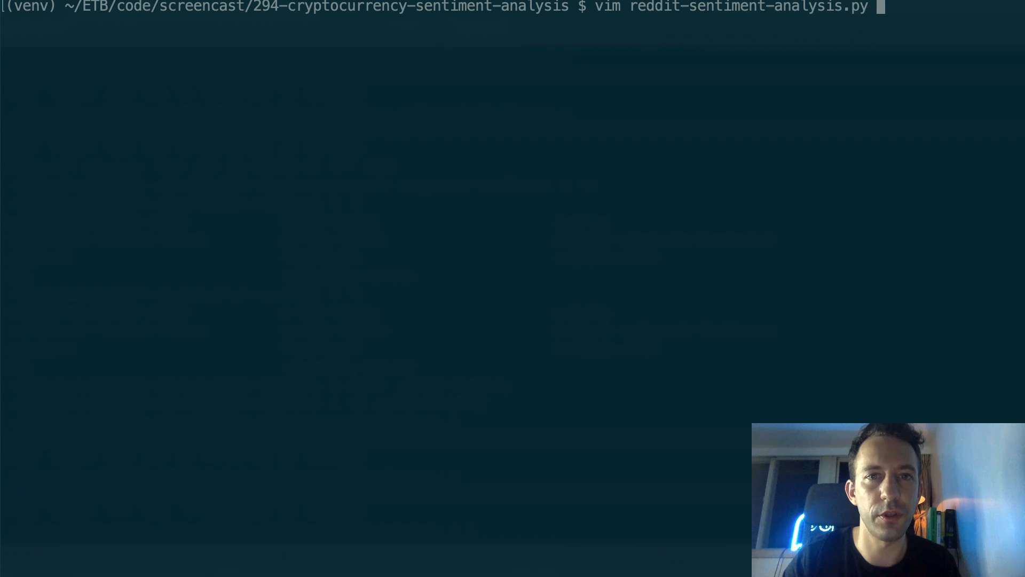
pyautogui.press('Return')
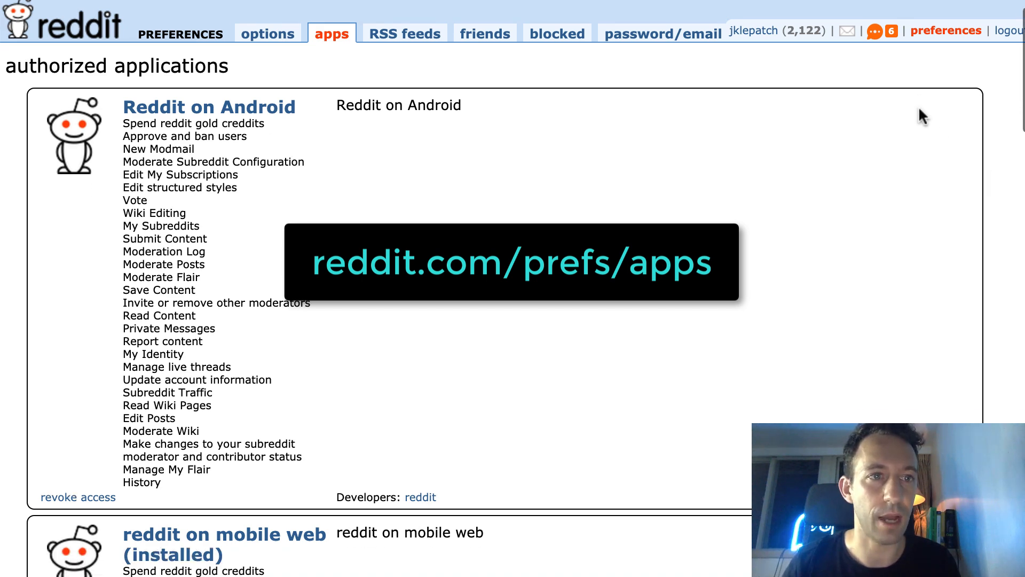
# - Scroll to the crypto script app on Reddit's apps page and select its secret value to copy
pyautogui.scroll(-3)
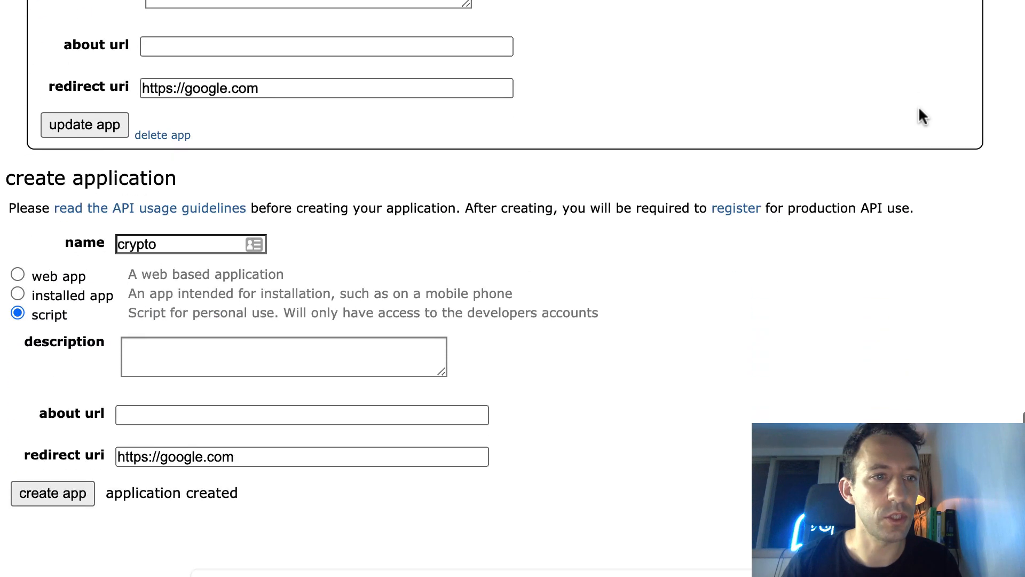
pyautogui.scroll(-3)
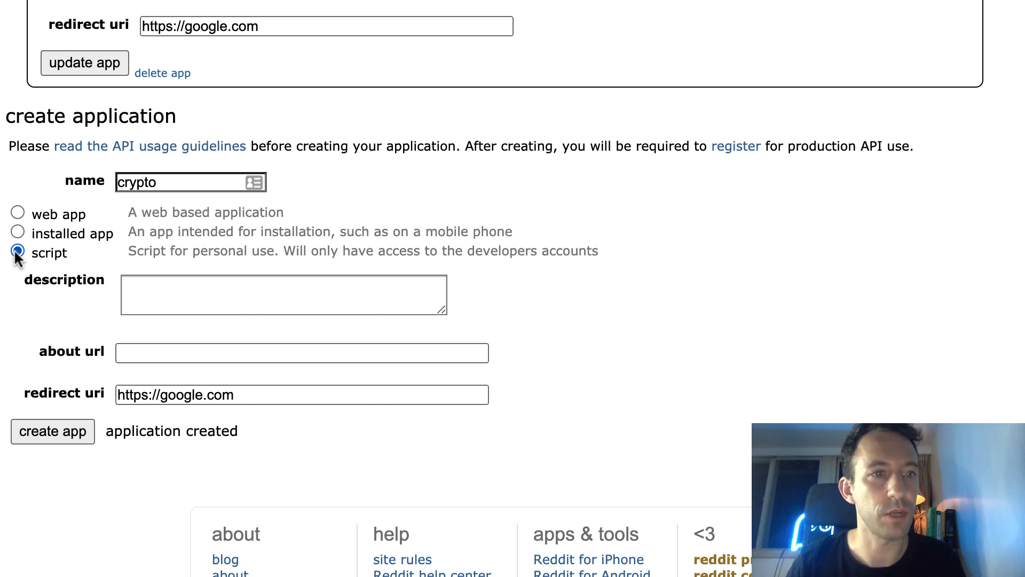
pyautogui.moveTo(96, 395)
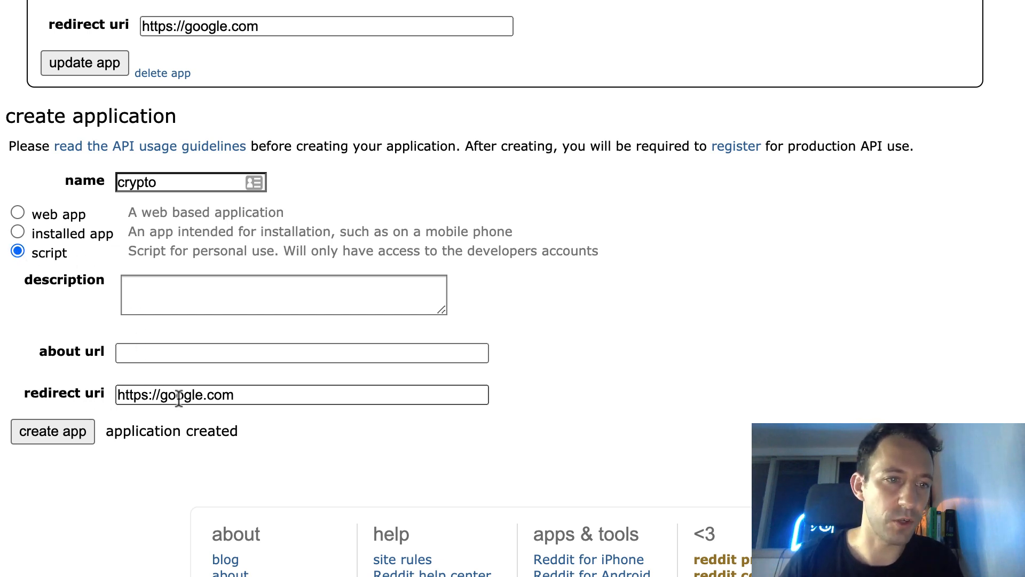
pyautogui.scroll(3)
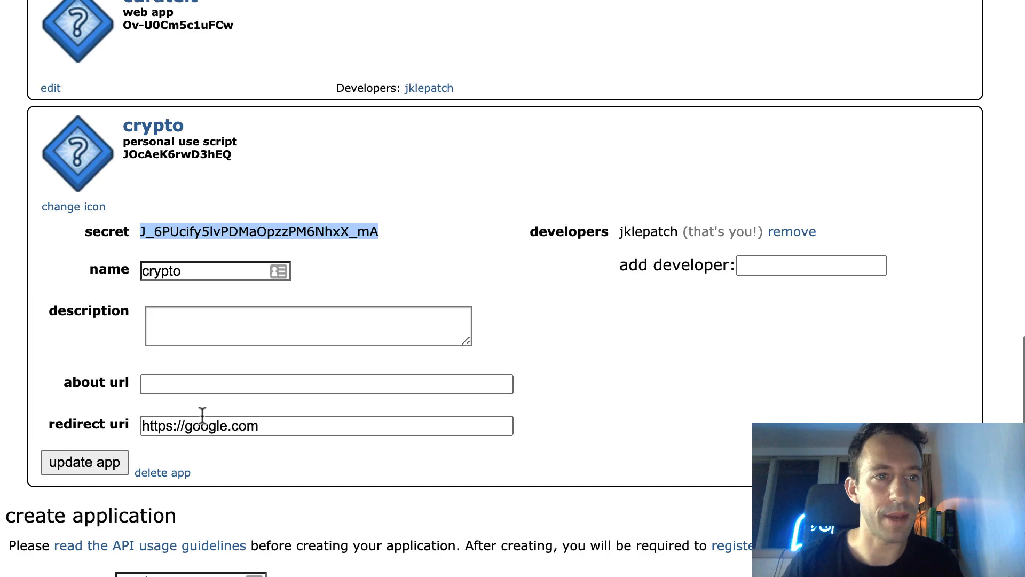
pyautogui.scroll(-3)
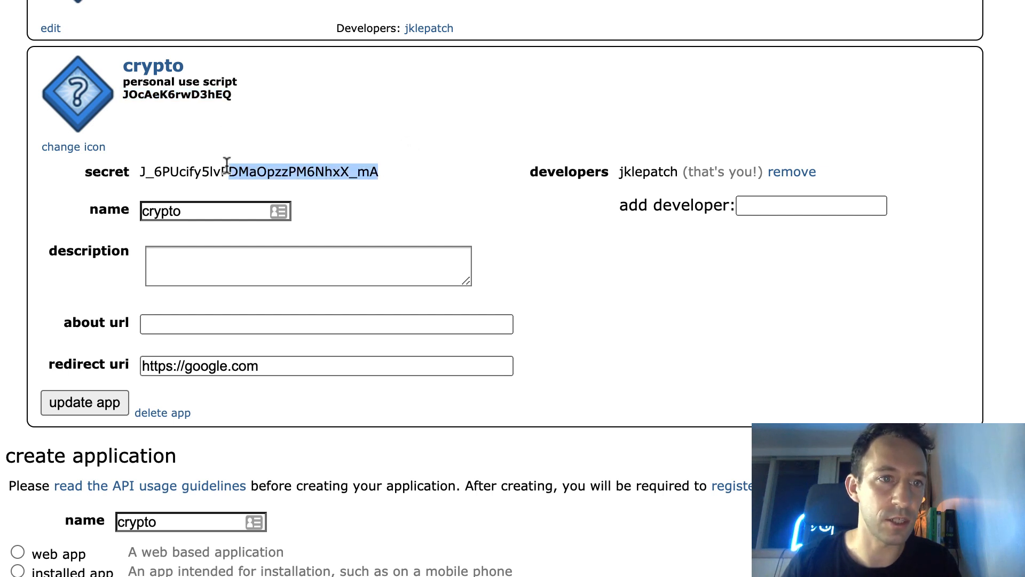
pyautogui.tripleClick(257, 171)
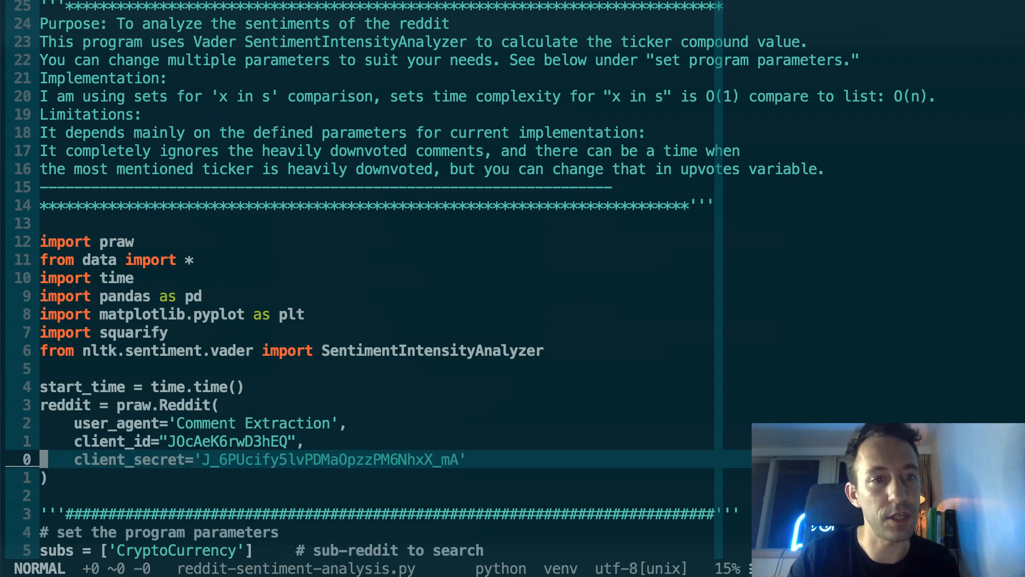
# - Review the CryptoCurrency subreddit, Daily Discussion title and upvote parameters in the sentiment script
pyautogui.scroll(-3)
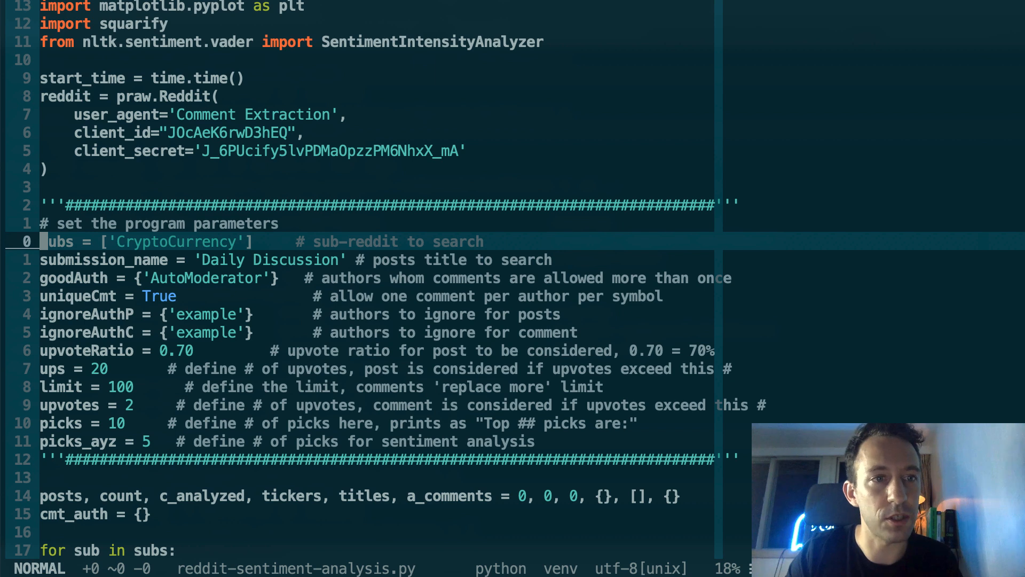
pyautogui.press('v')
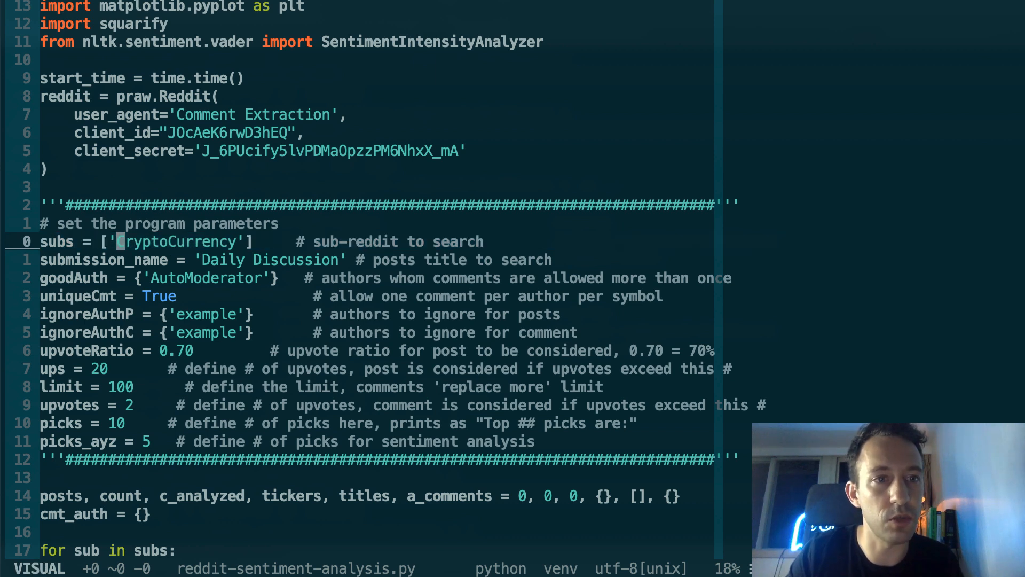
pyautogui.doubleClick(174, 242)
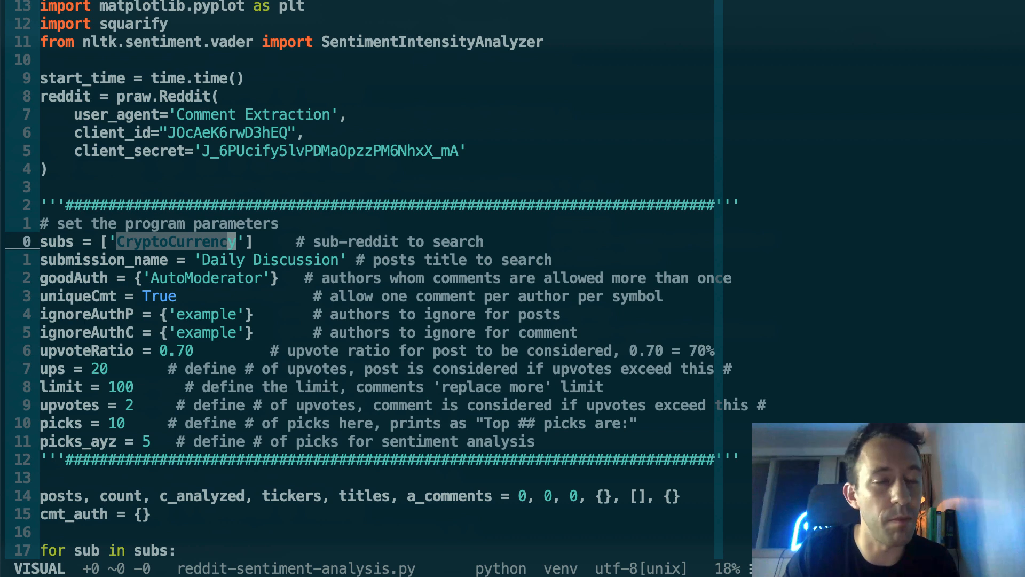
pyautogui.press('j')
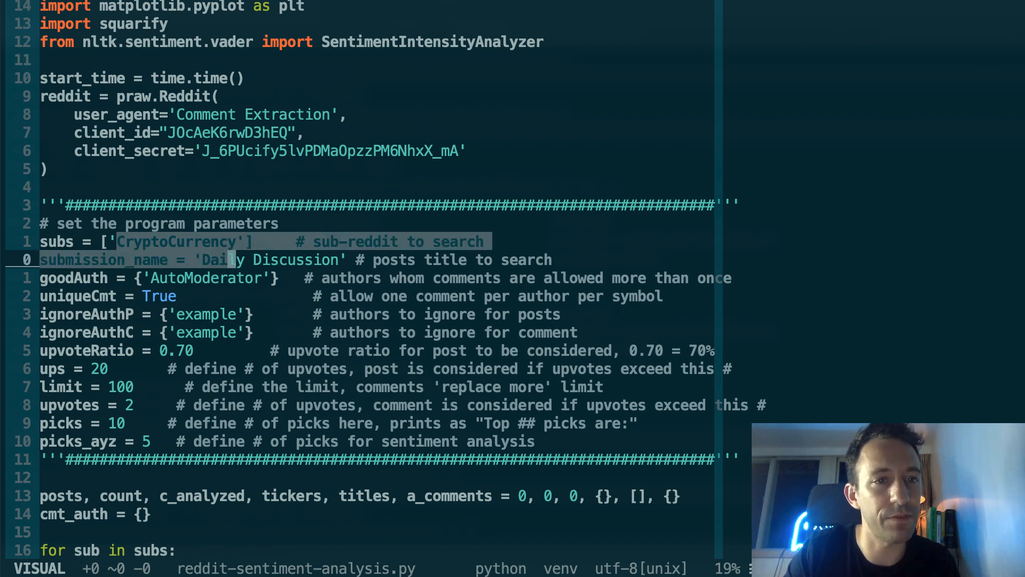
pyautogui.press('Escape')
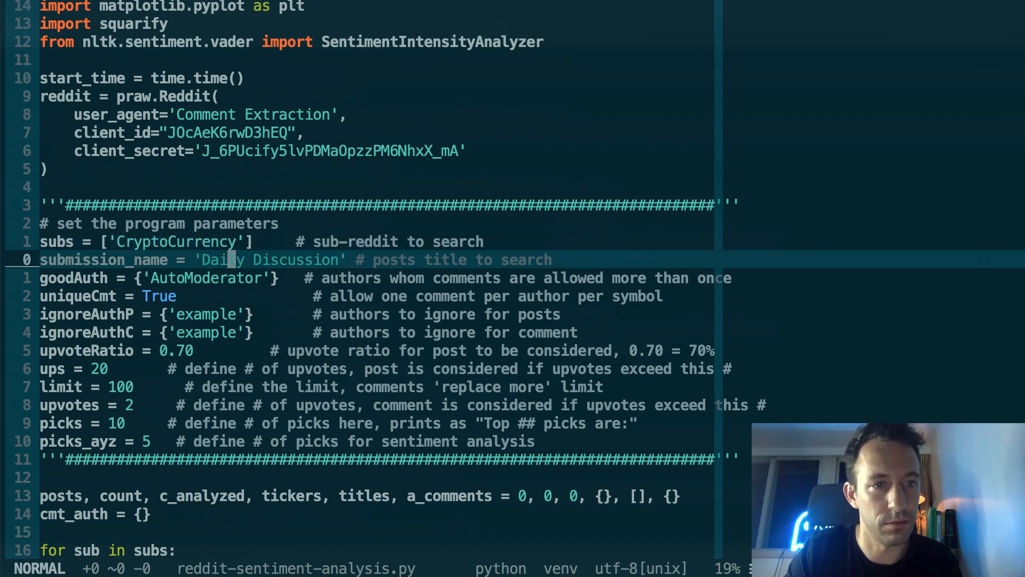
pyautogui.press('v')
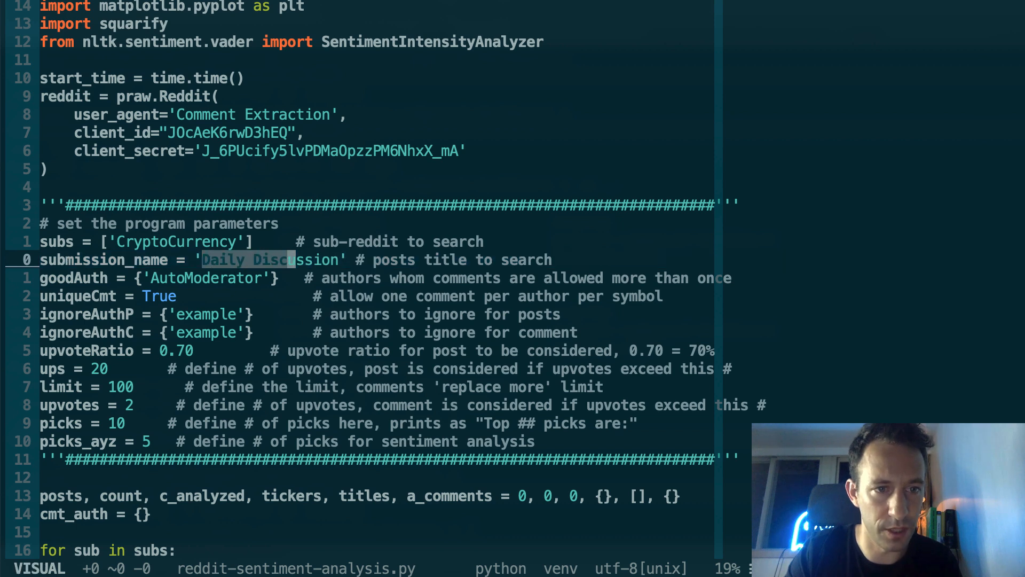
pyautogui.press('Escape')
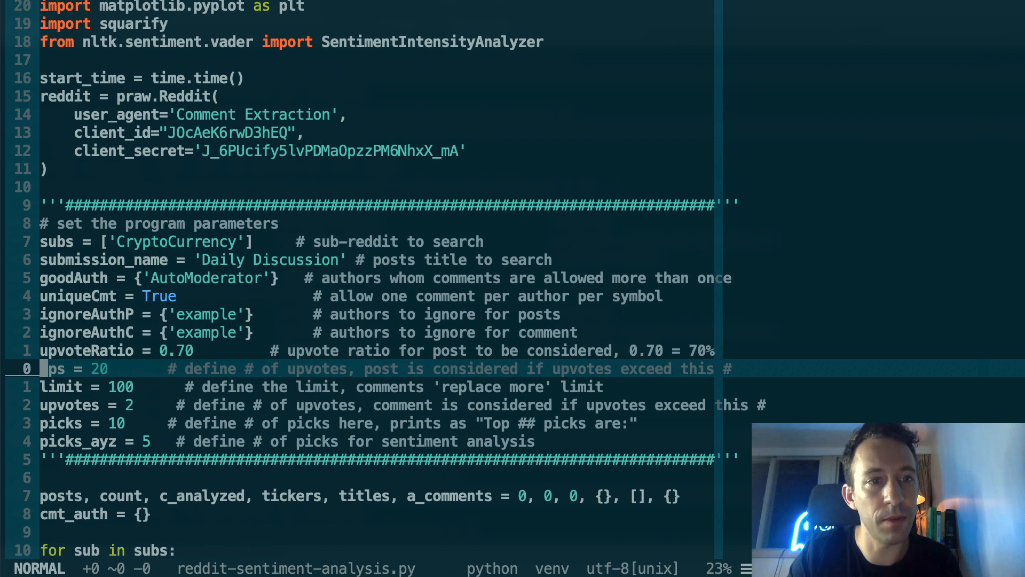
pyautogui.press('j')
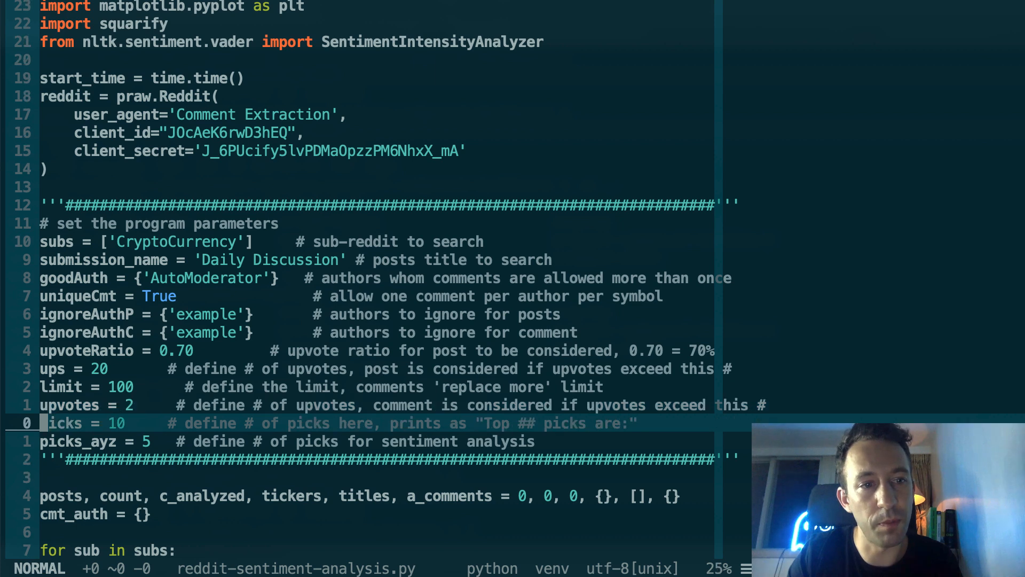
pyautogui.press('j')
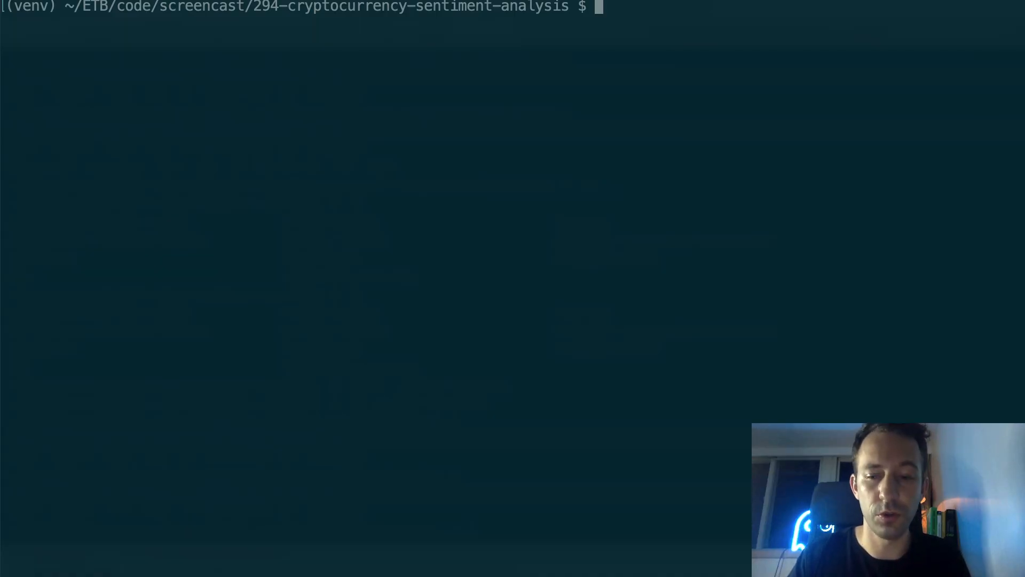
# - Run python reddit-sentiment-analysis.py to produce the treemap of the 10 most mentioned picks
pyautogui.write('pyth')
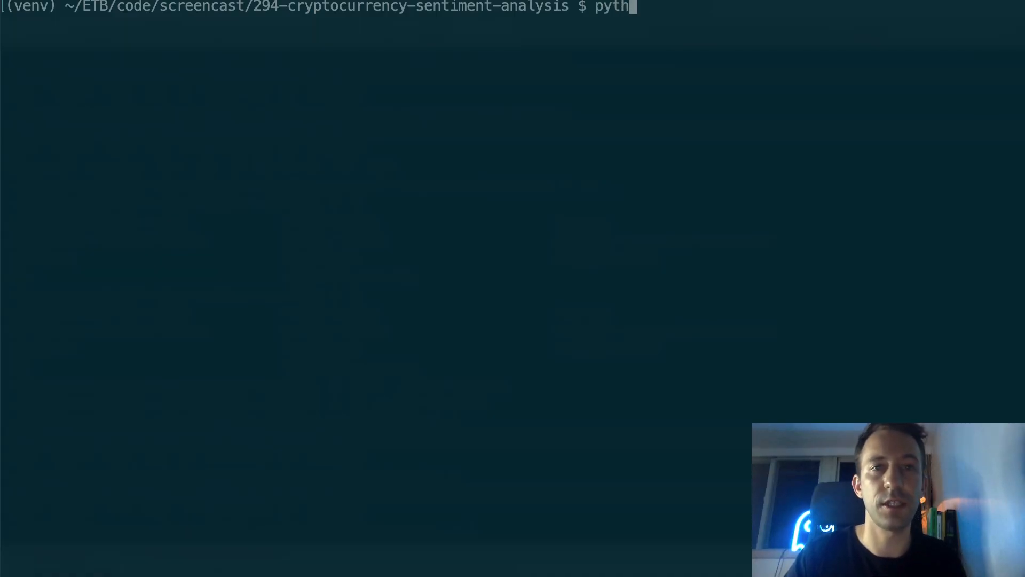
pyautogui.write('on')
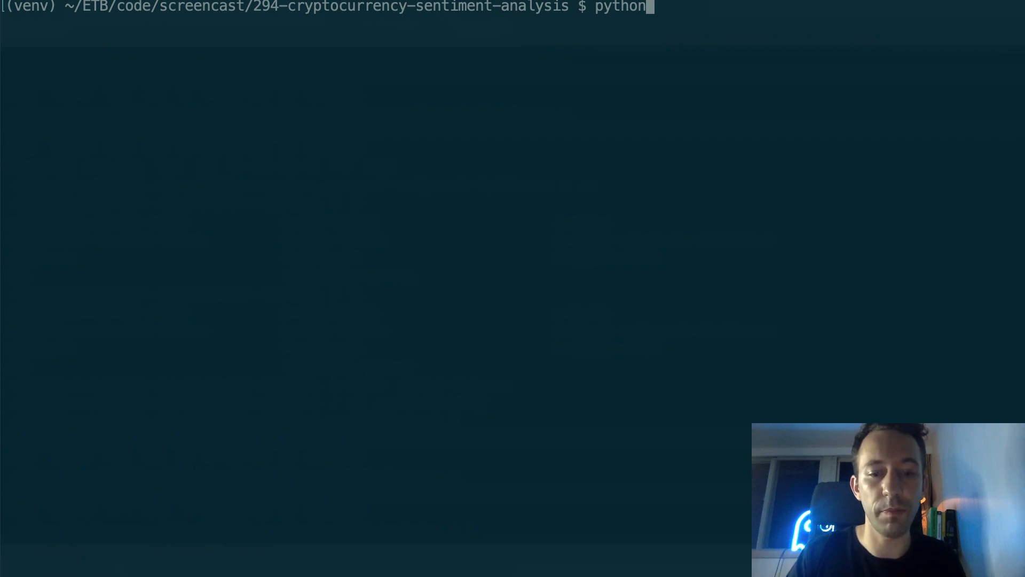
pyautogui.write('reddit-sentiment-analysis.py')
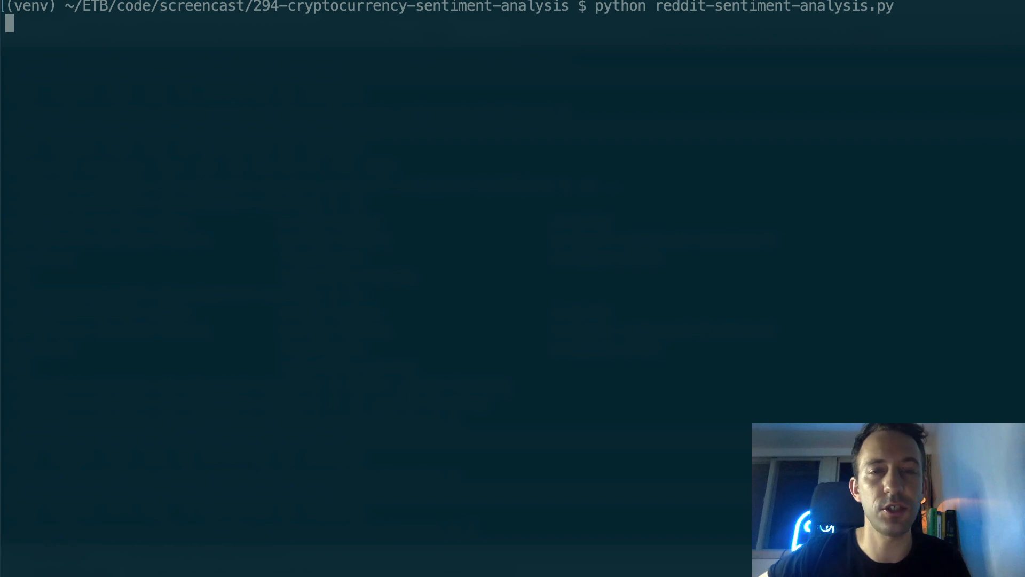
pyautogui.press('Return')
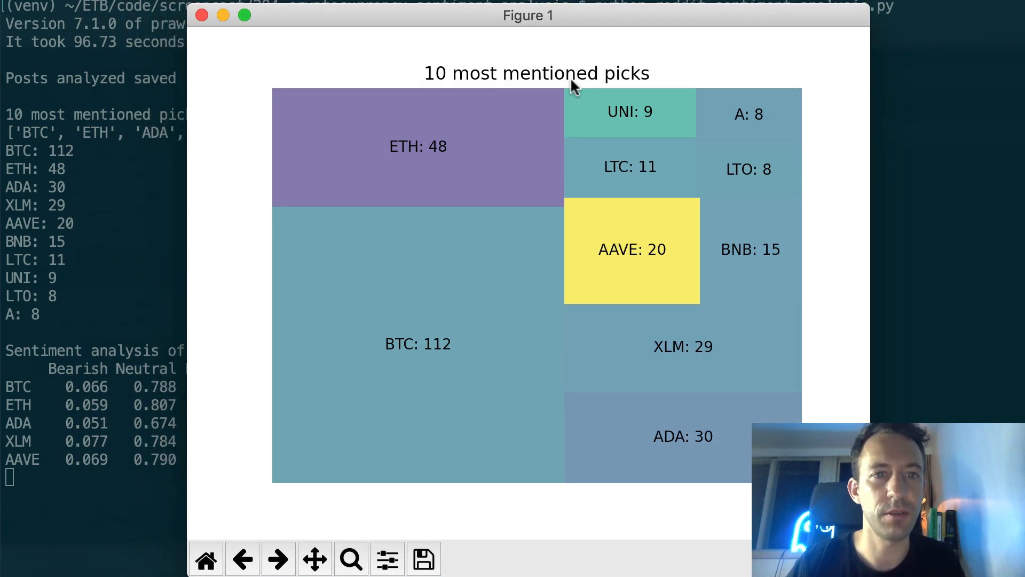
pyautogui.moveTo(492, 388)
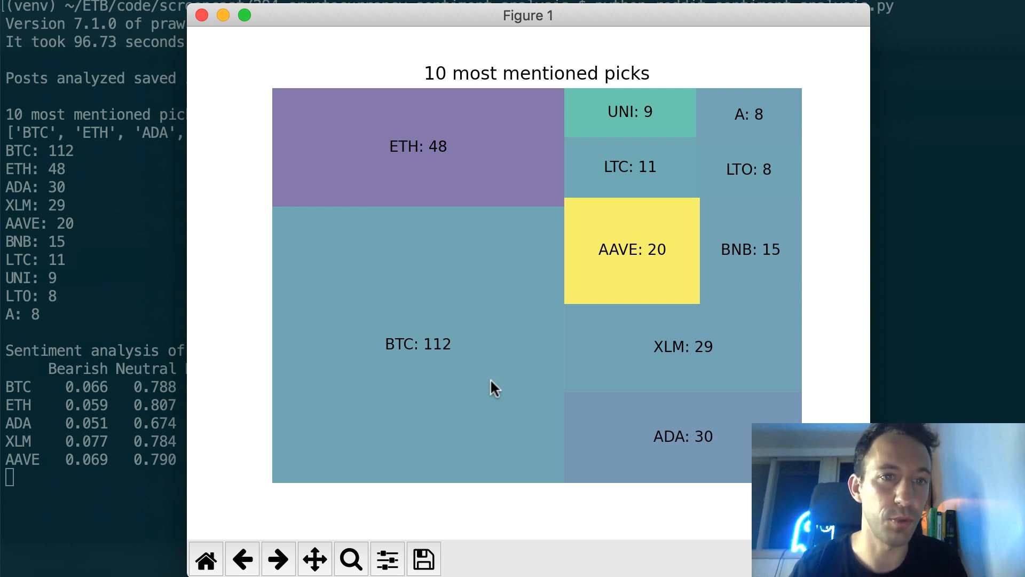
pyautogui.moveTo(409, 146)
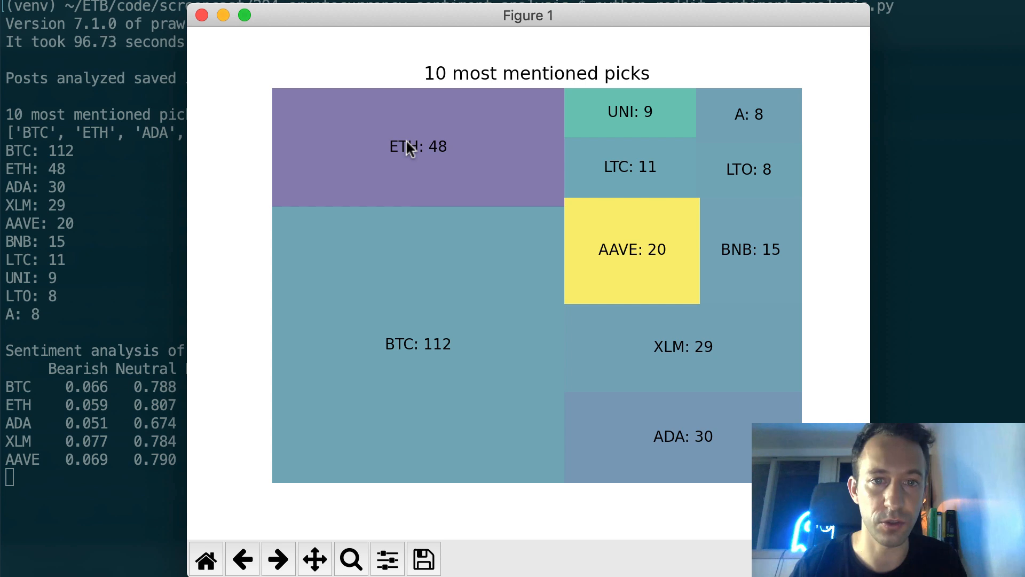
pyautogui.moveTo(552, 302)
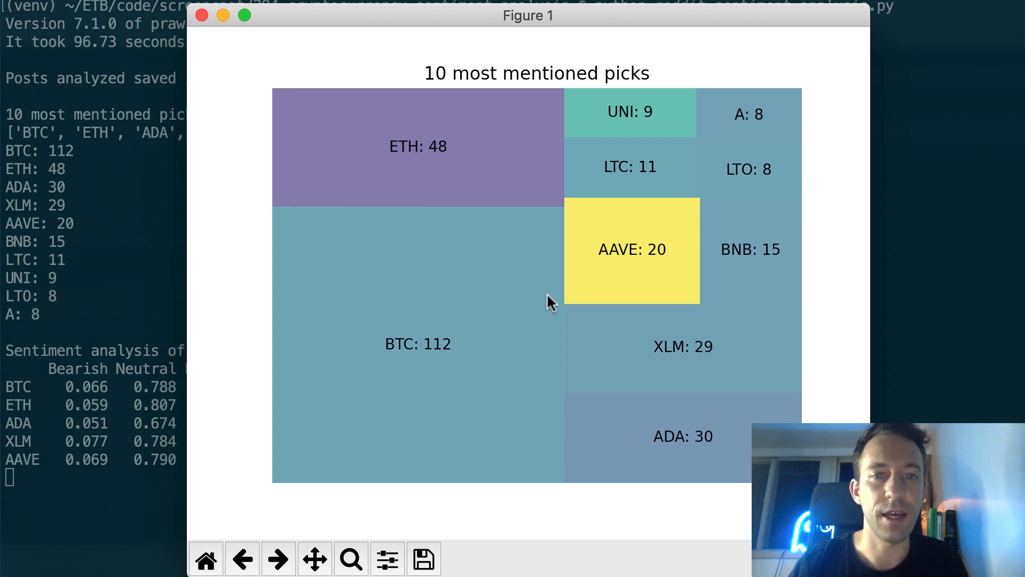
pyautogui.moveTo(671, 428)
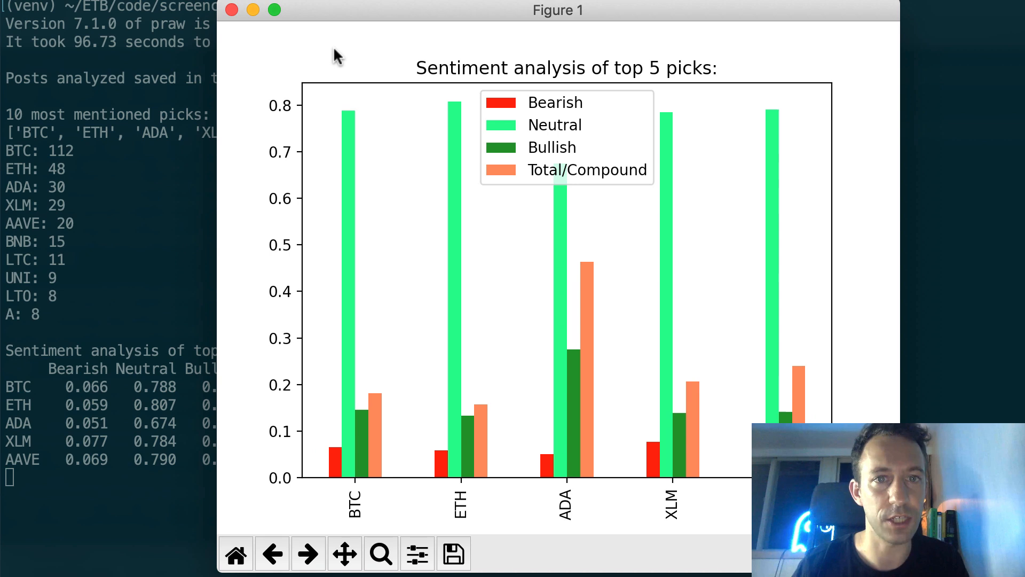
pyautogui.moveTo(419, 130)
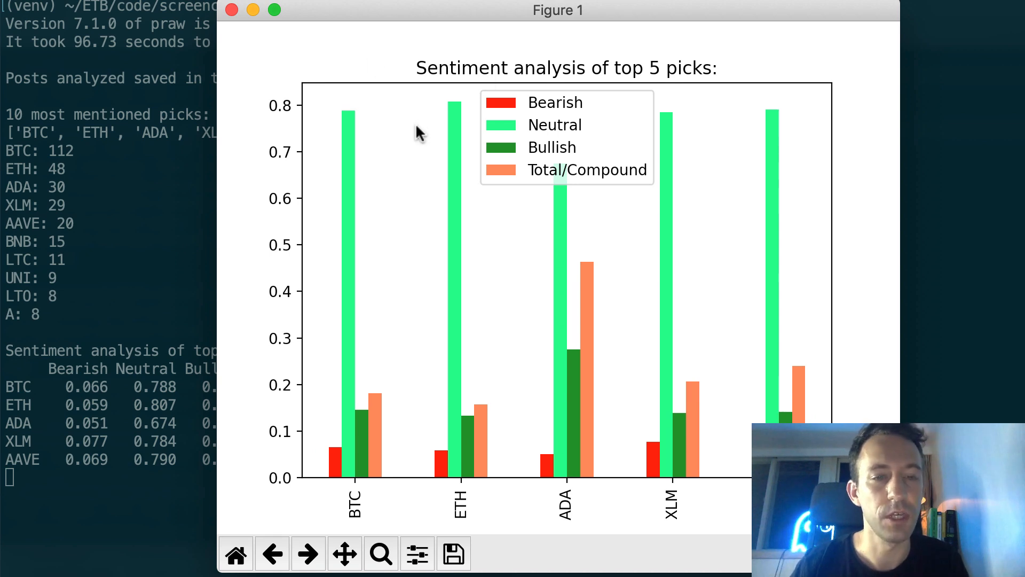
pyautogui.moveTo(355, 508)
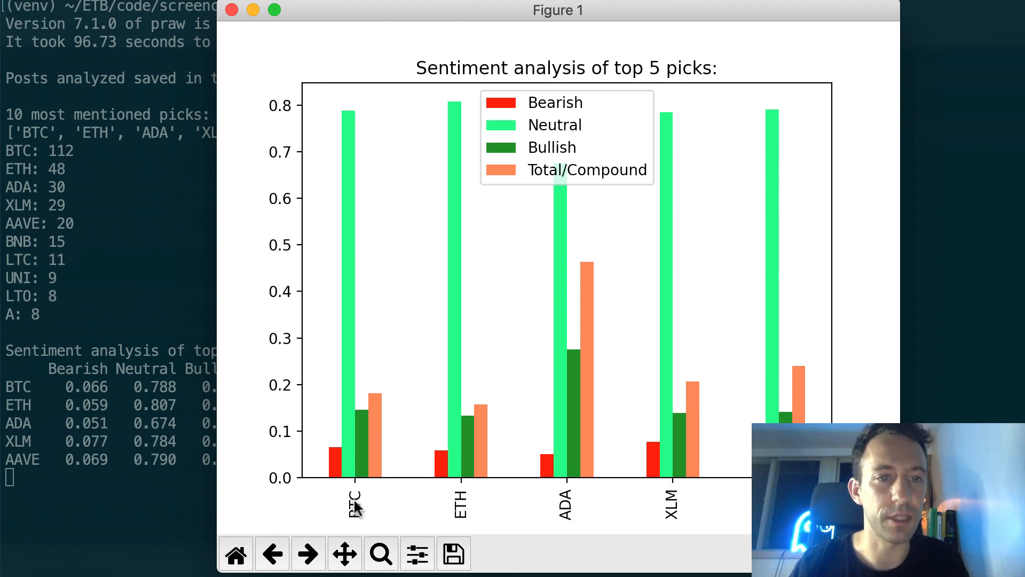
pyautogui.moveTo(367, 426)
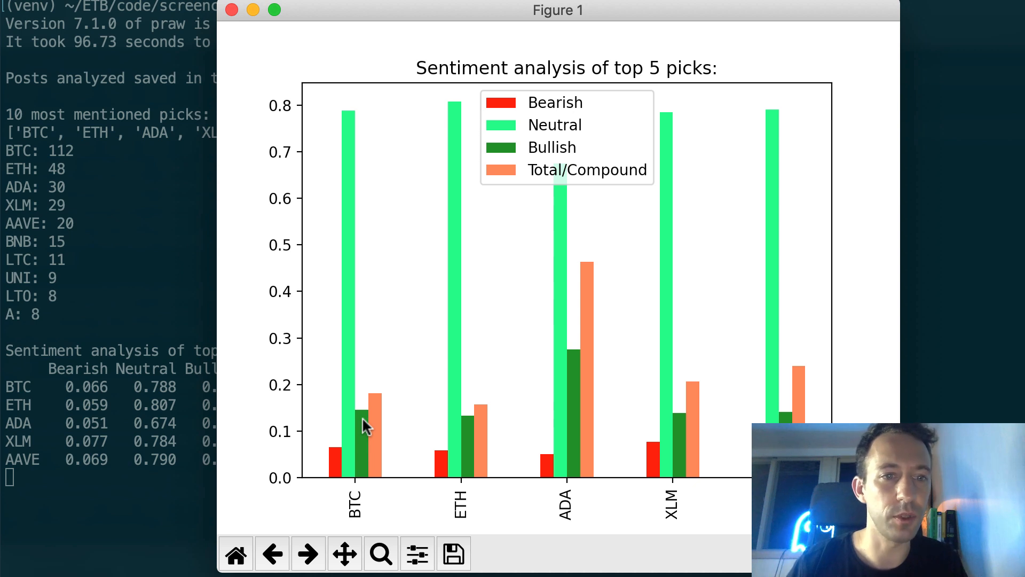
pyautogui.moveTo(337, 471)
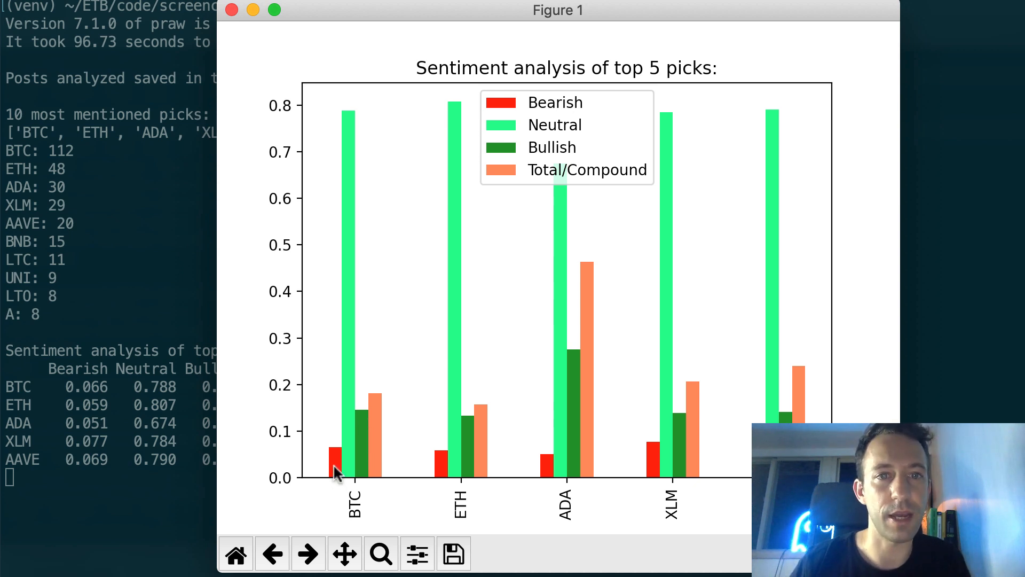
pyautogui.moveTo(353, 461)
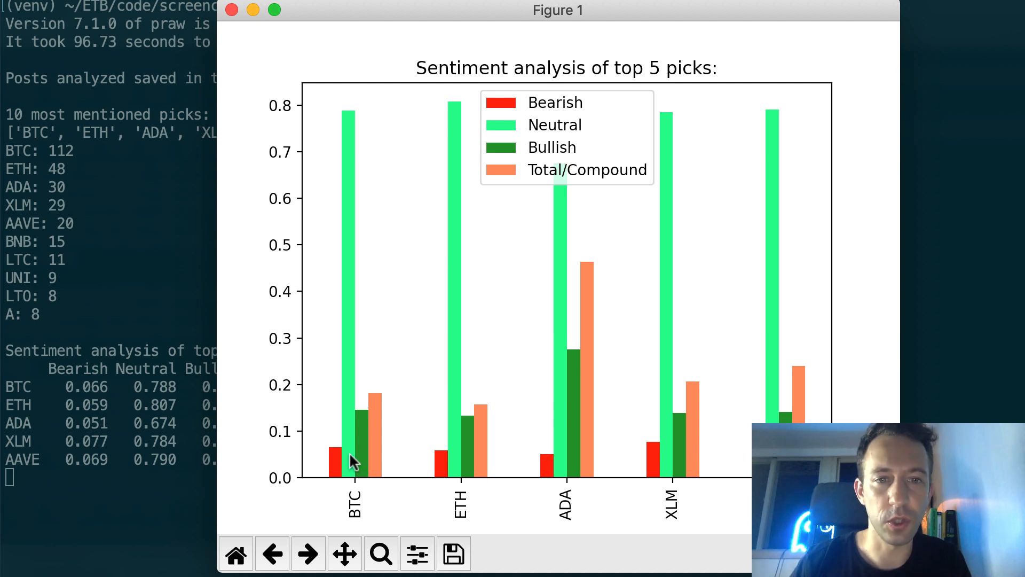
pyautogui.moveTo(570, 346)
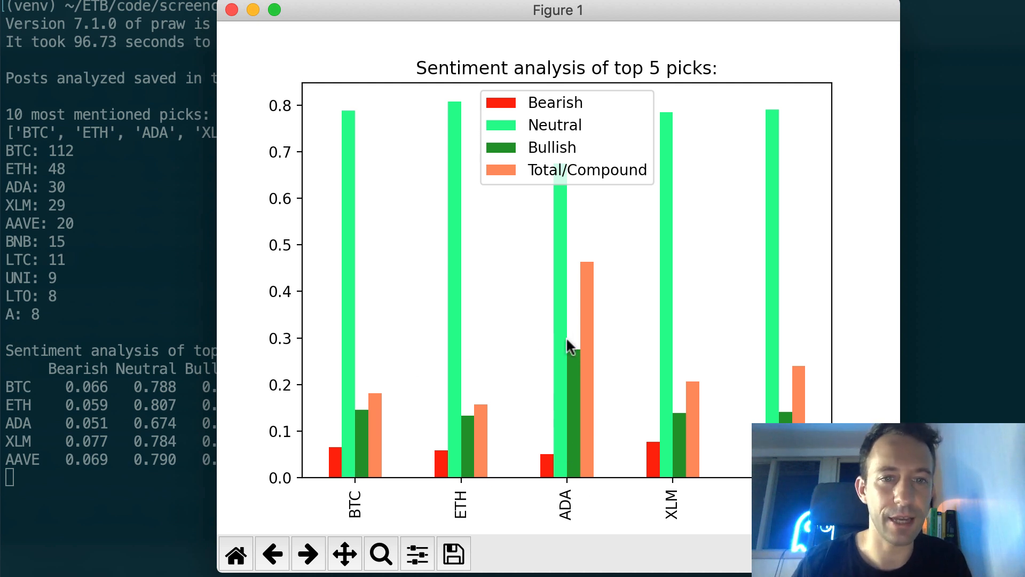
pyautogui.moveTo(579, 384)
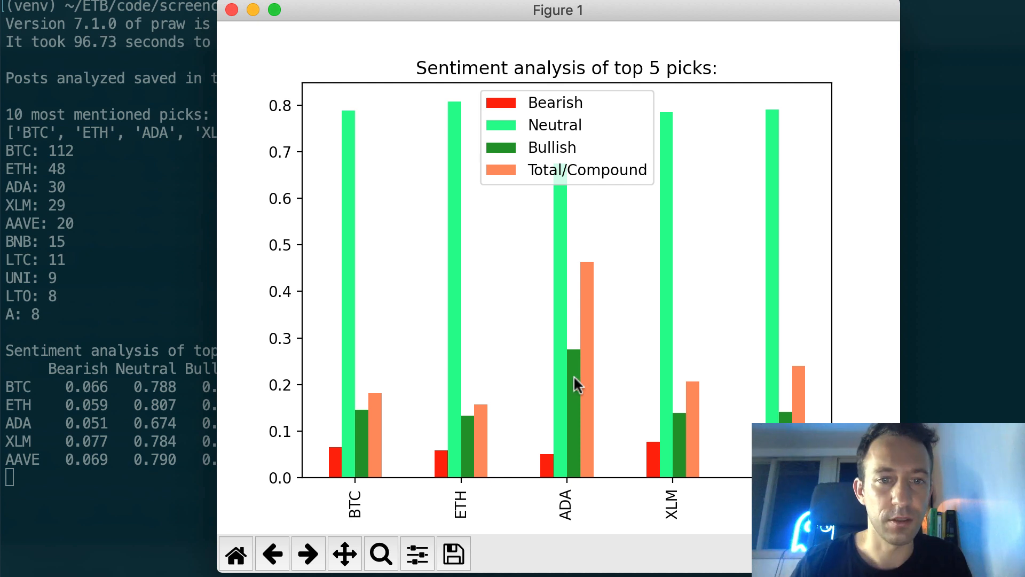
pyautogui.moveTo(547, 480)
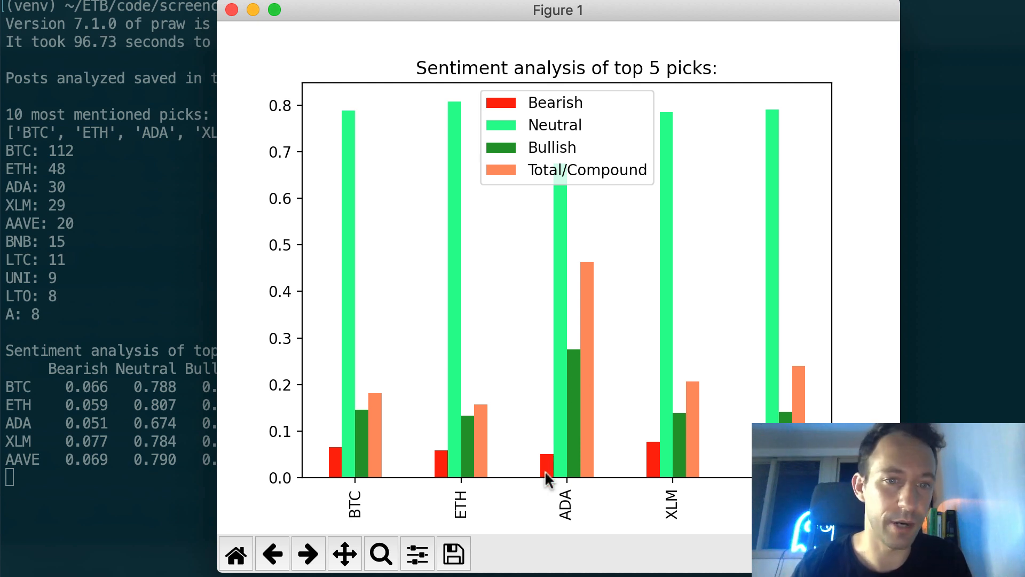
# - Close the Figure 1 sentiment chart window to return to the terminal output
pyautogui.click(232, 10)
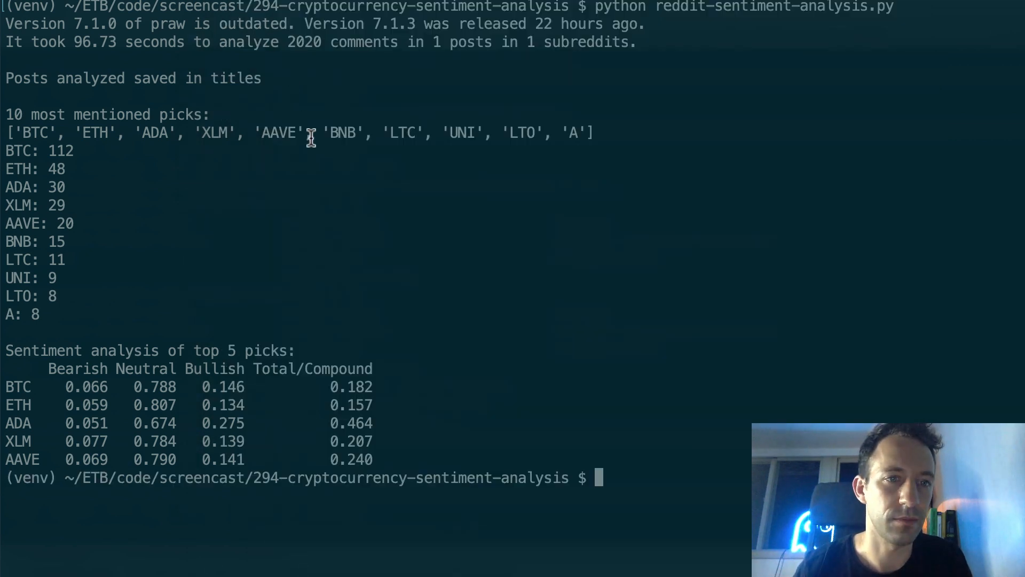